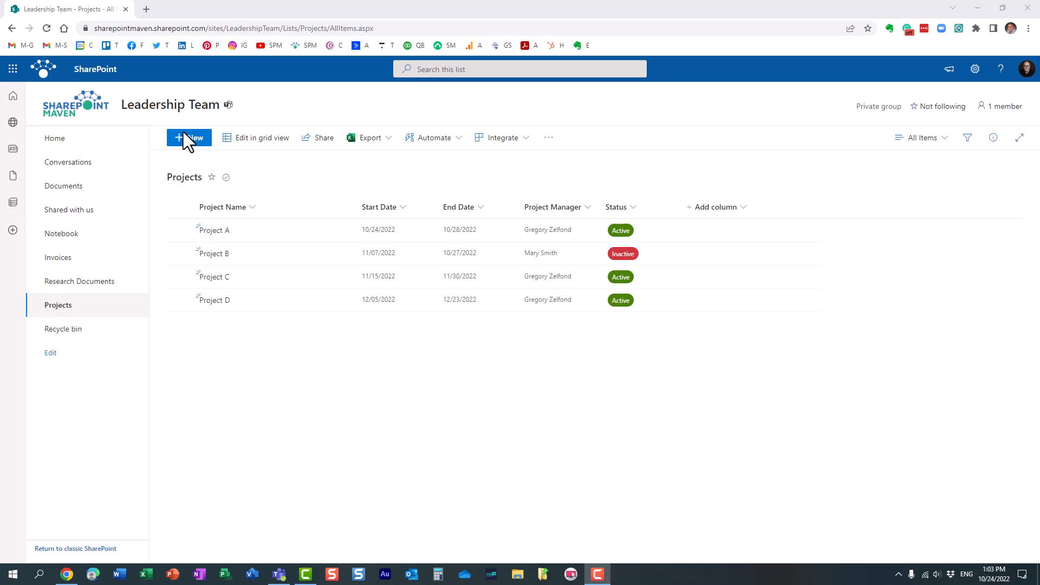
mouse_move(431, 89)
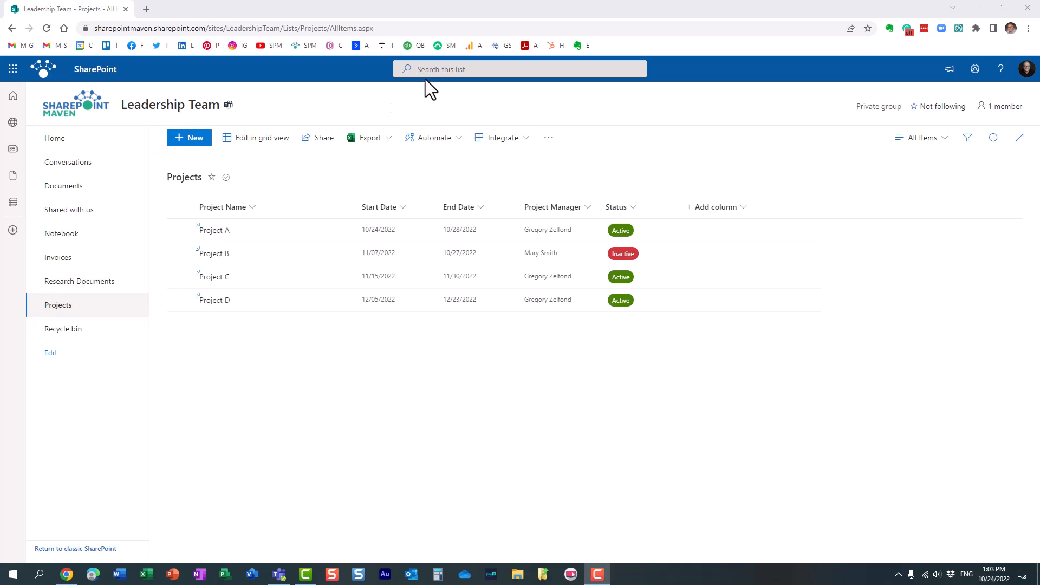
mouse_move(357, 173)
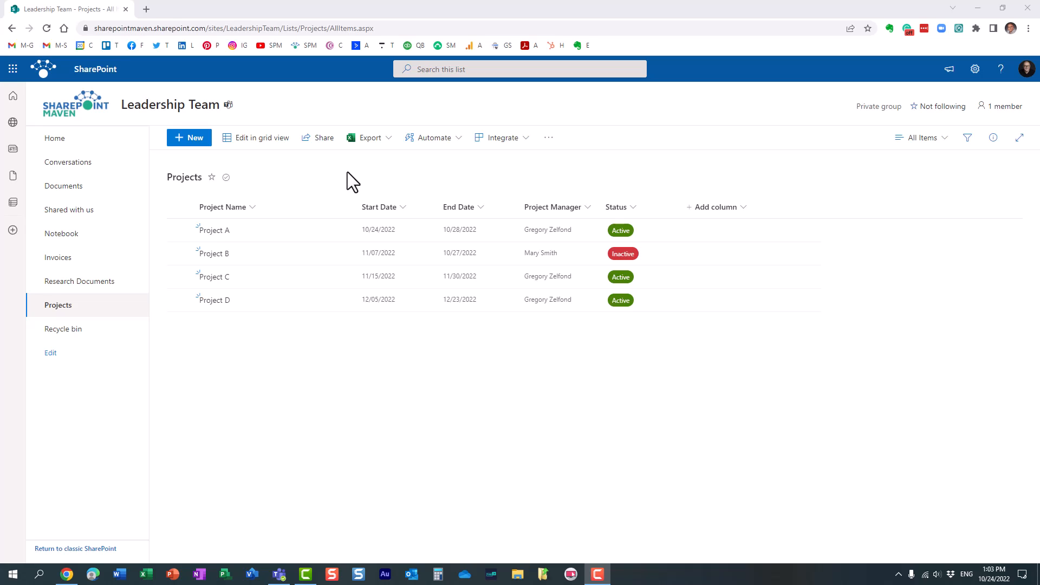
mouse_move(283, 171)
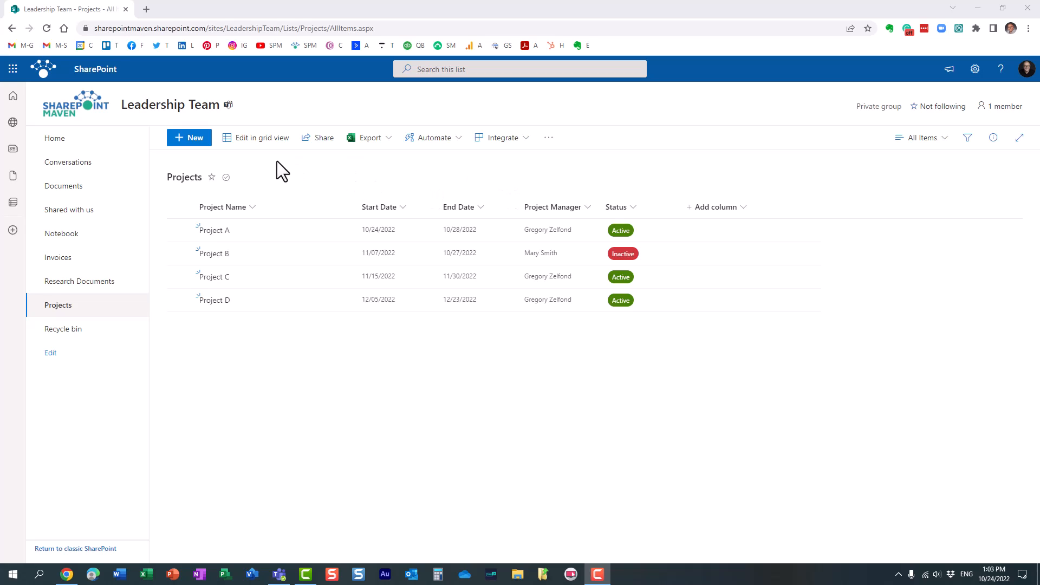
mouse_move(229, 258)
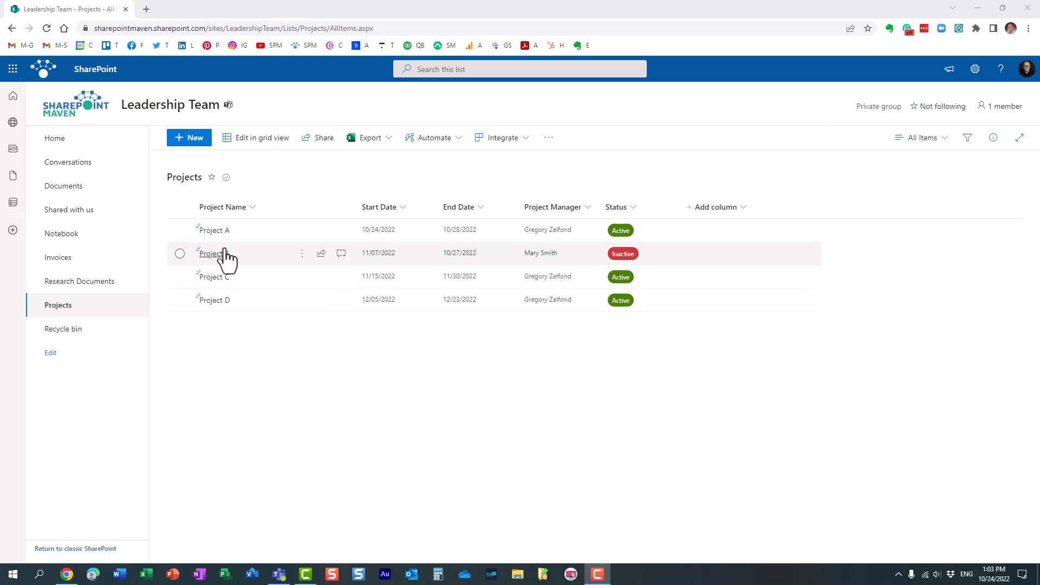
mouse_move(249, 193)
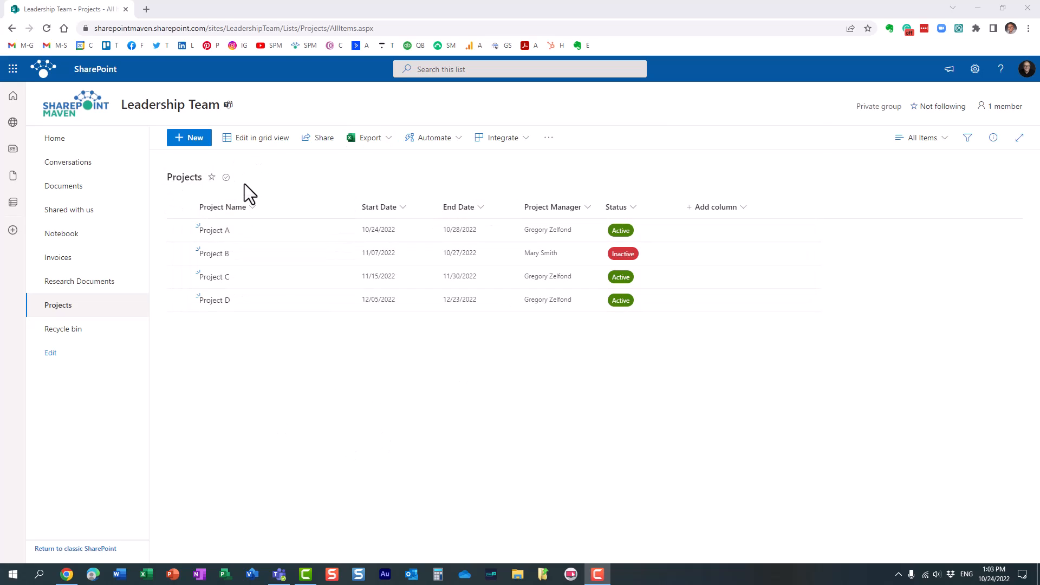
mouse_move(547, 248)
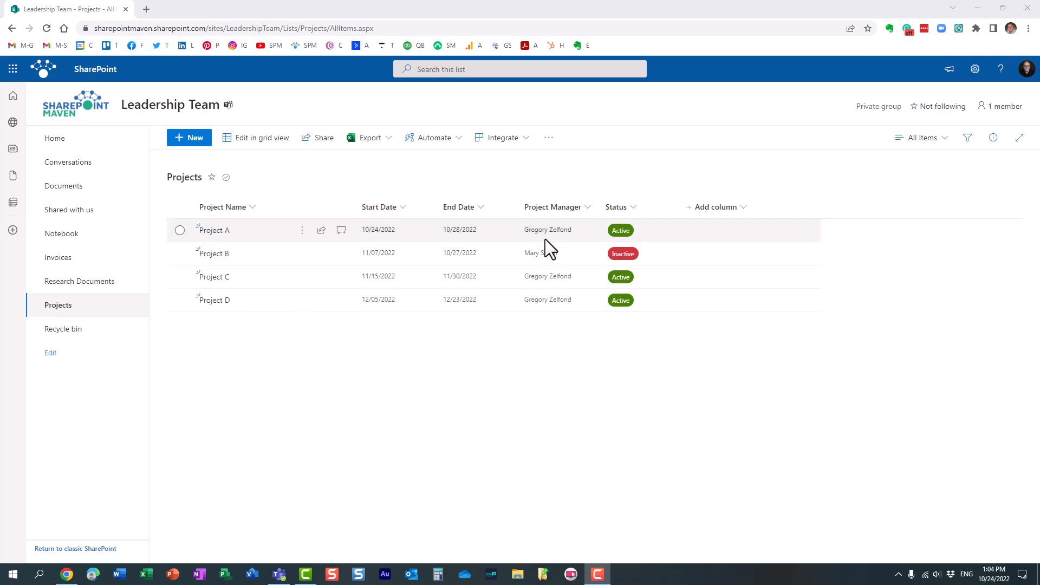
mouse_move(634, 361)
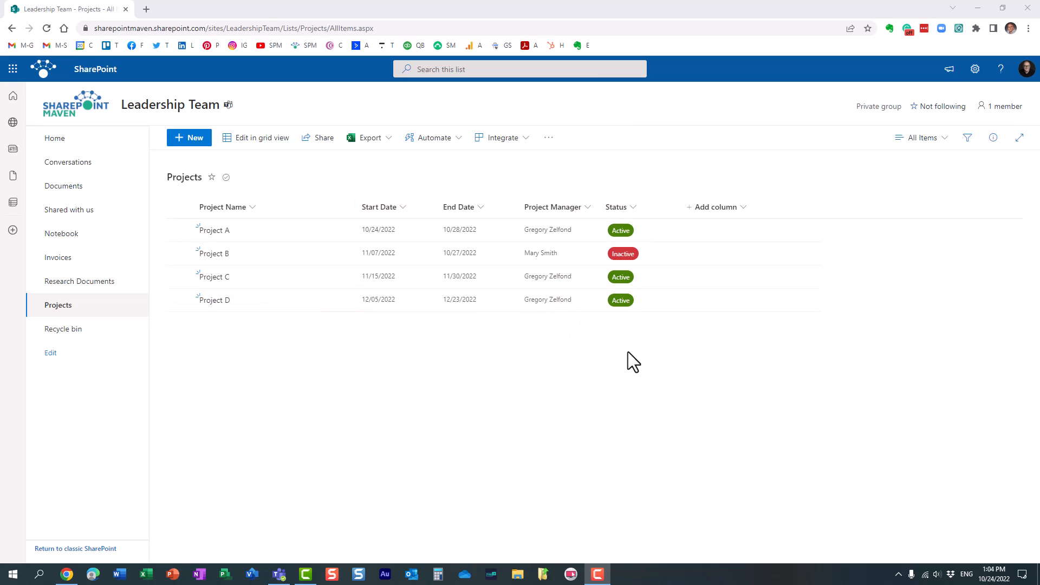
mouse_move(311, 379)
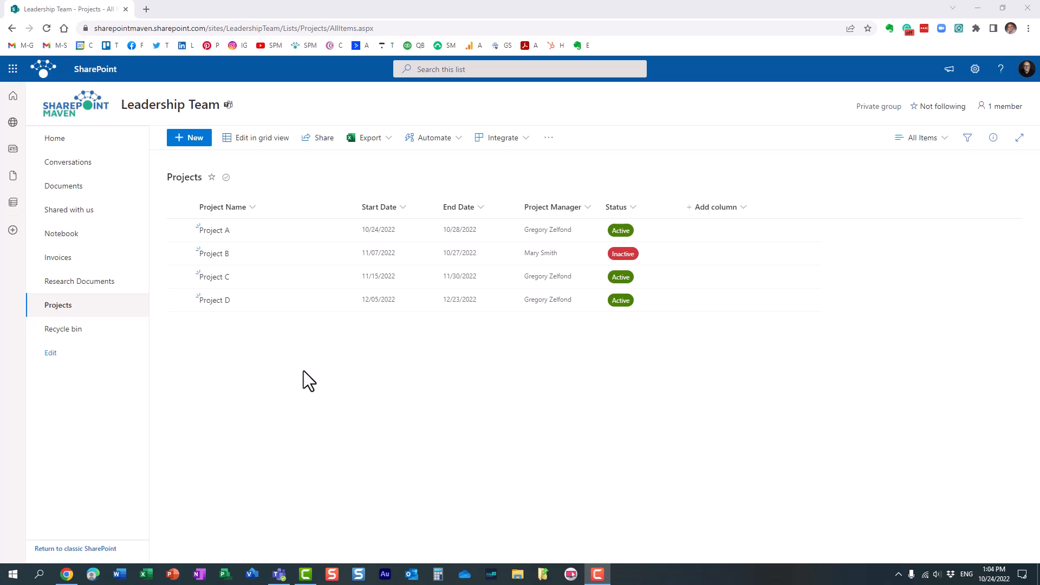
mouse_move(377, 333)
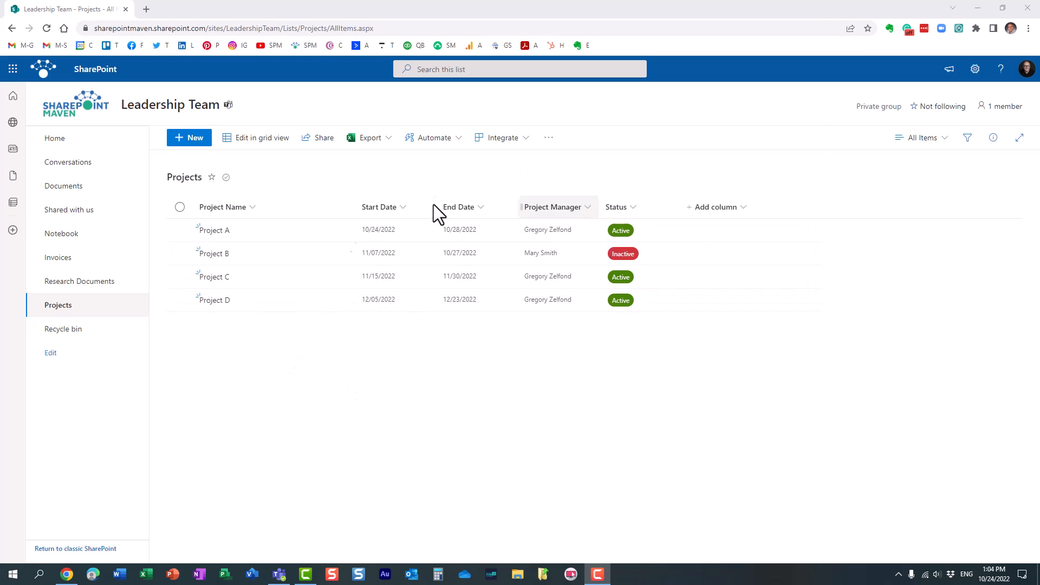
mouse_move(62, 162)
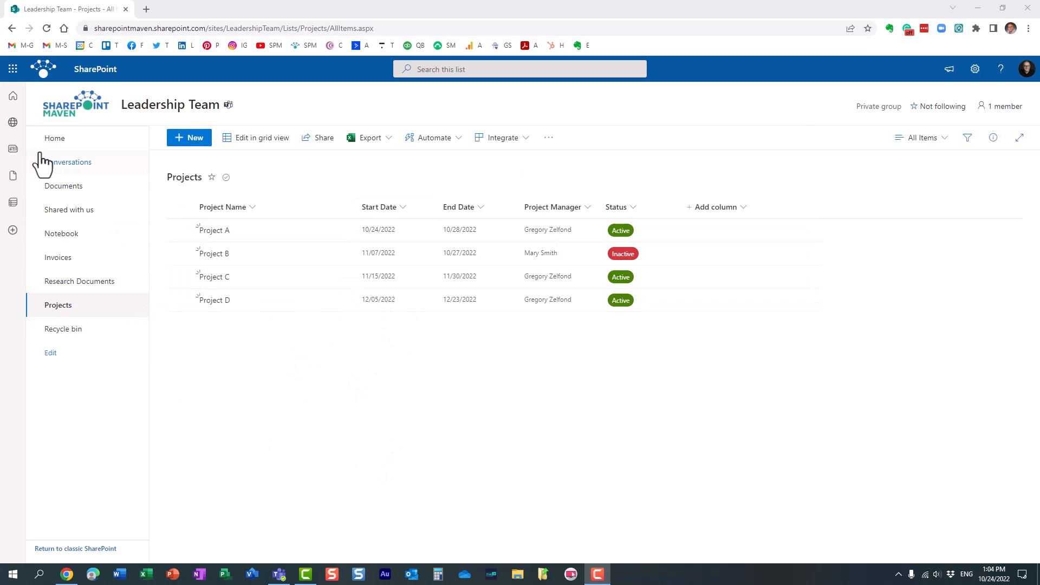
Step: Go to the Leadership Team home page and select the empty section below News and Documents
click(55, 138)
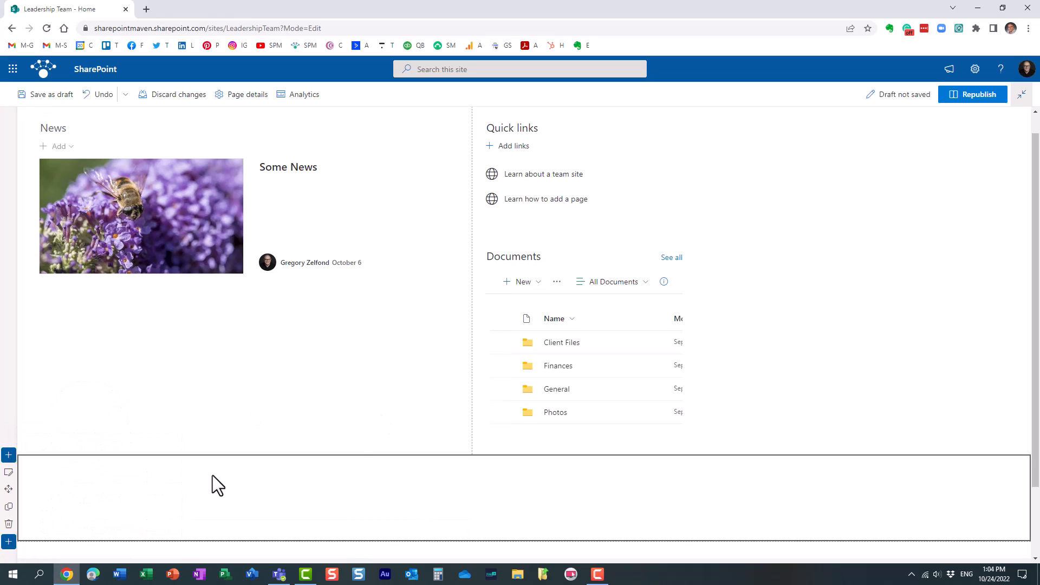
click(44, 94)
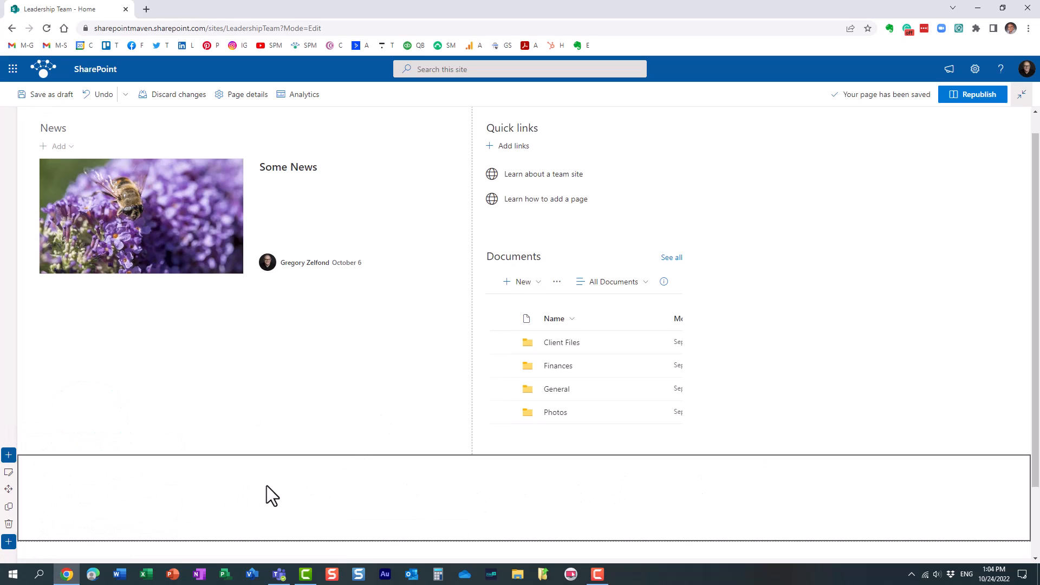
scroll(down, 3)
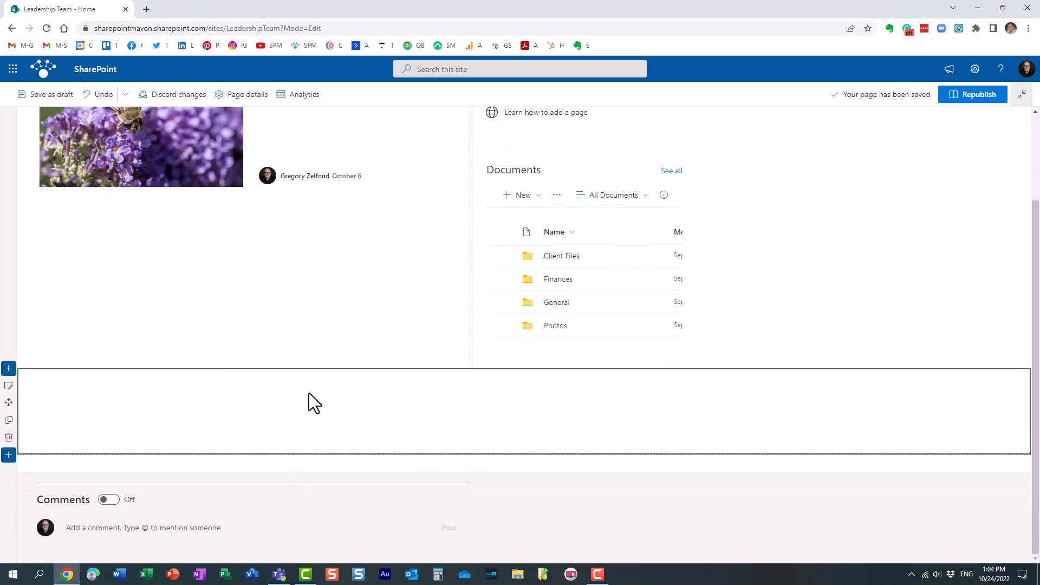
Step: Search the web part toolbox for 'chart' and insert a Quick chart into the section
click(361, 376)
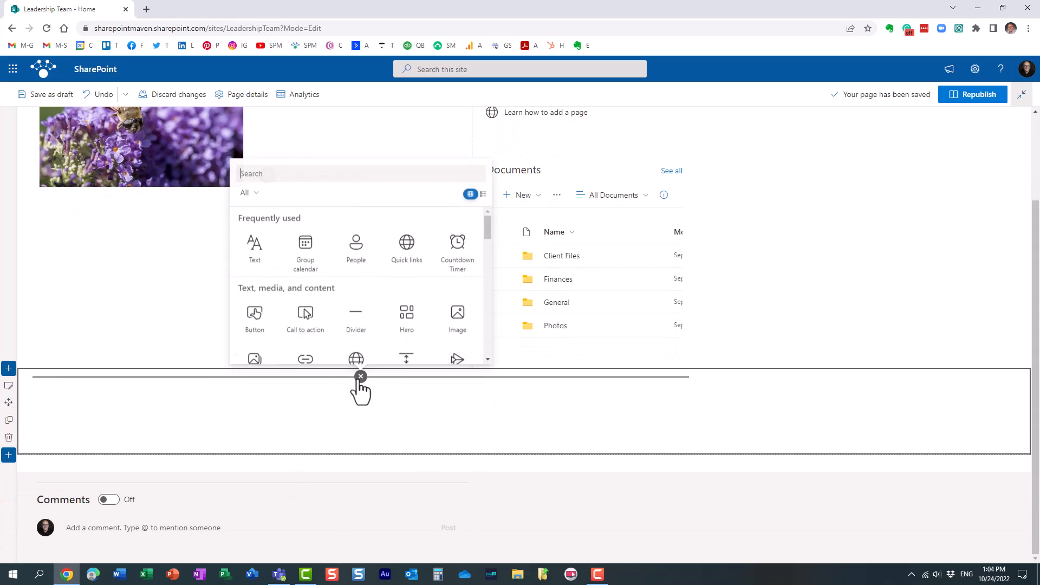
mouse_move(457, 249)
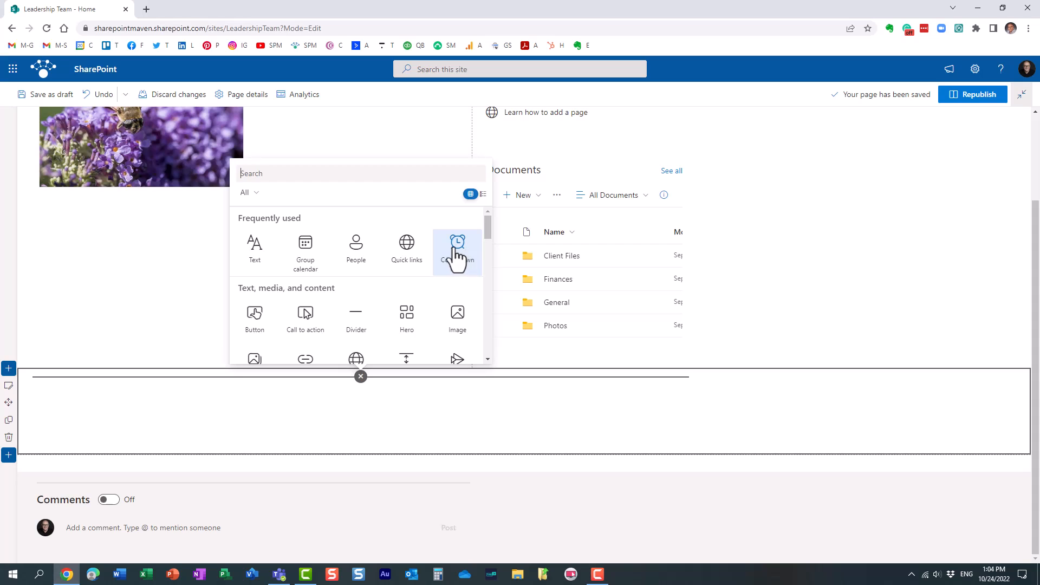
text(chart)
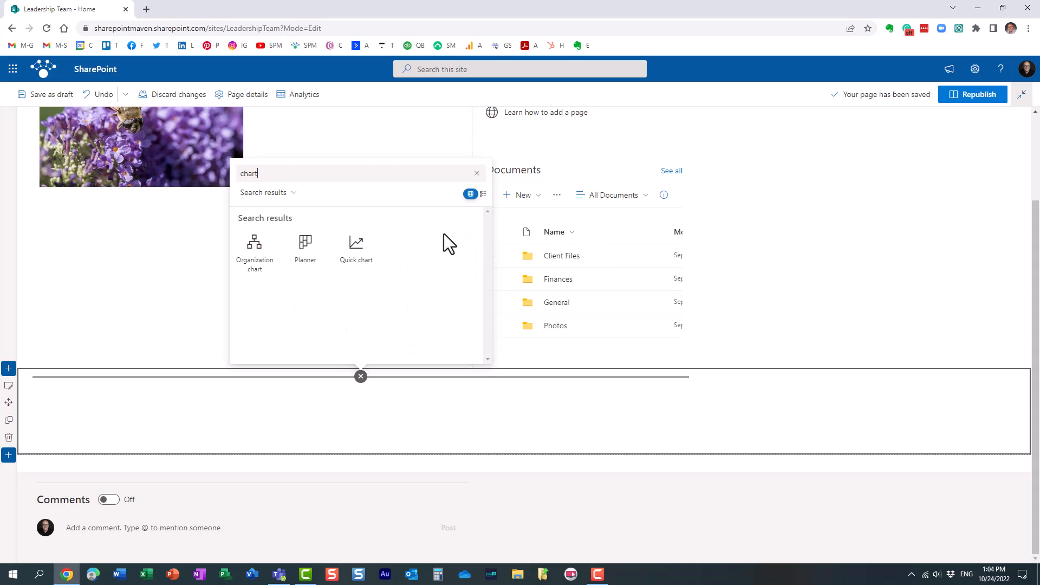
click(355, 249)
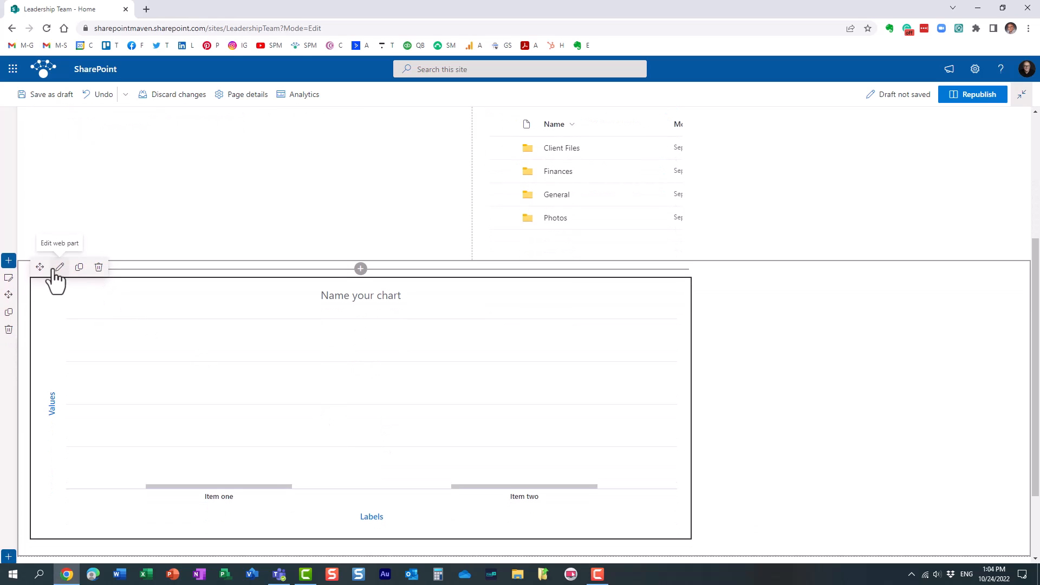
Step: Open the Quick chart's property pane and select the Column chart type
click(59, 266)
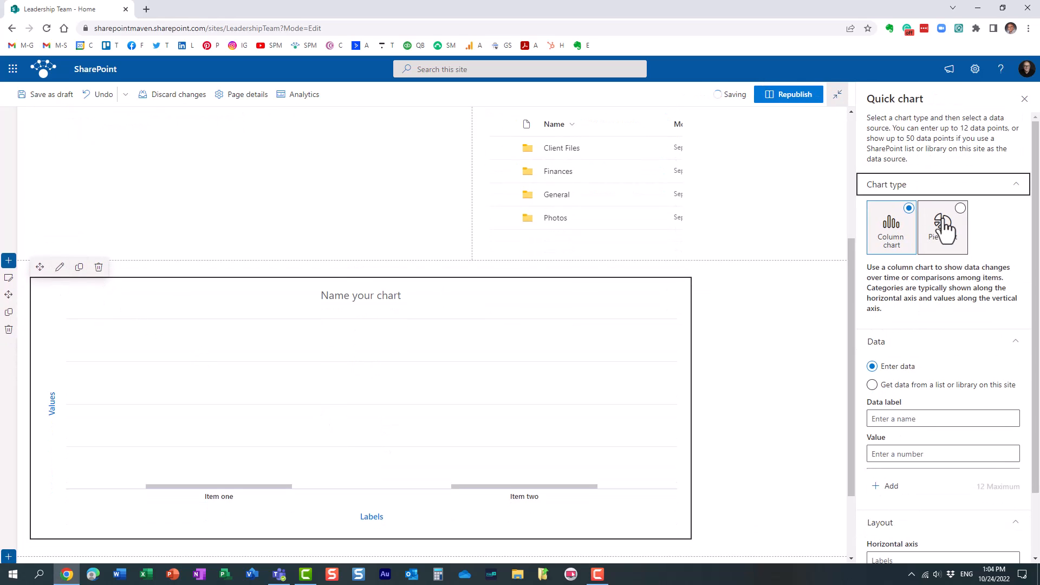
click(891, 225)
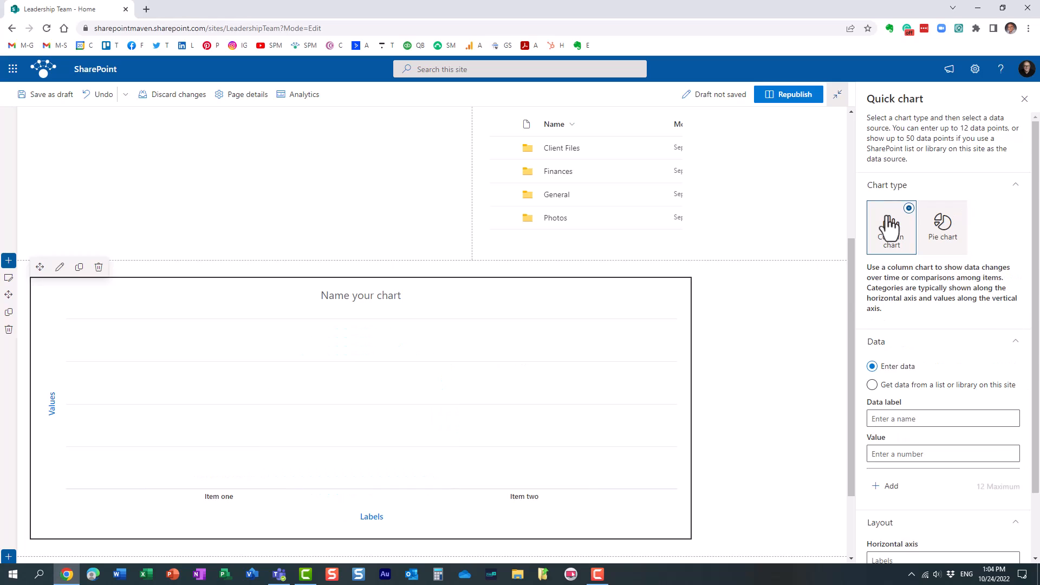
mouse_move(831, 248)
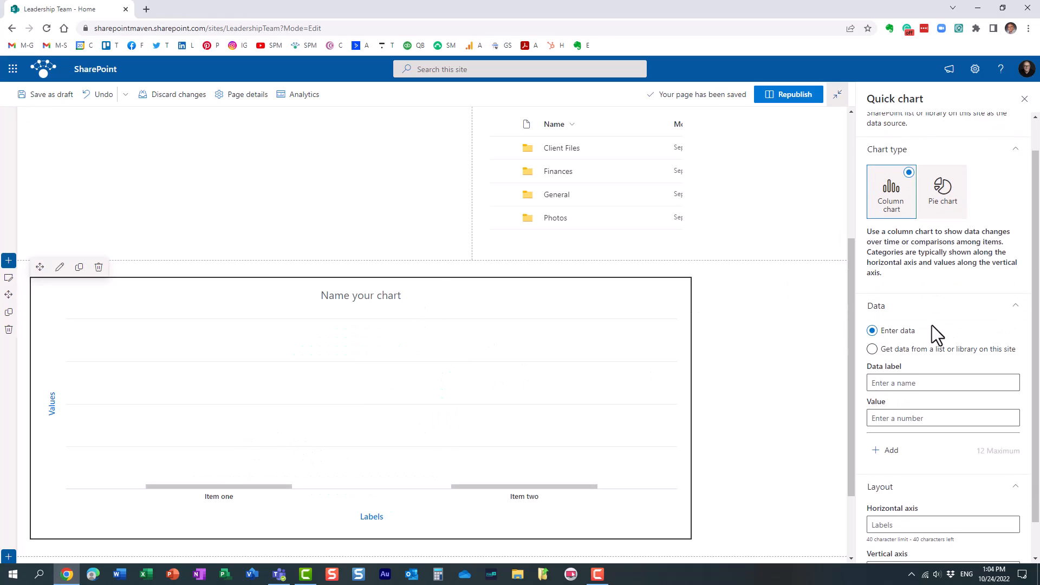
mouse_move(226, 507)
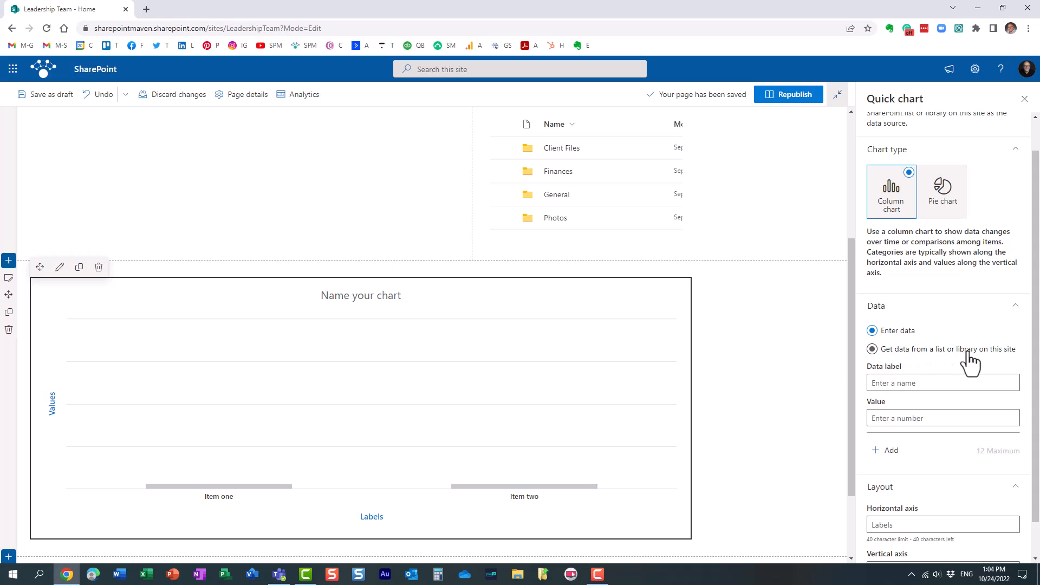
mouse_move(981, 363)
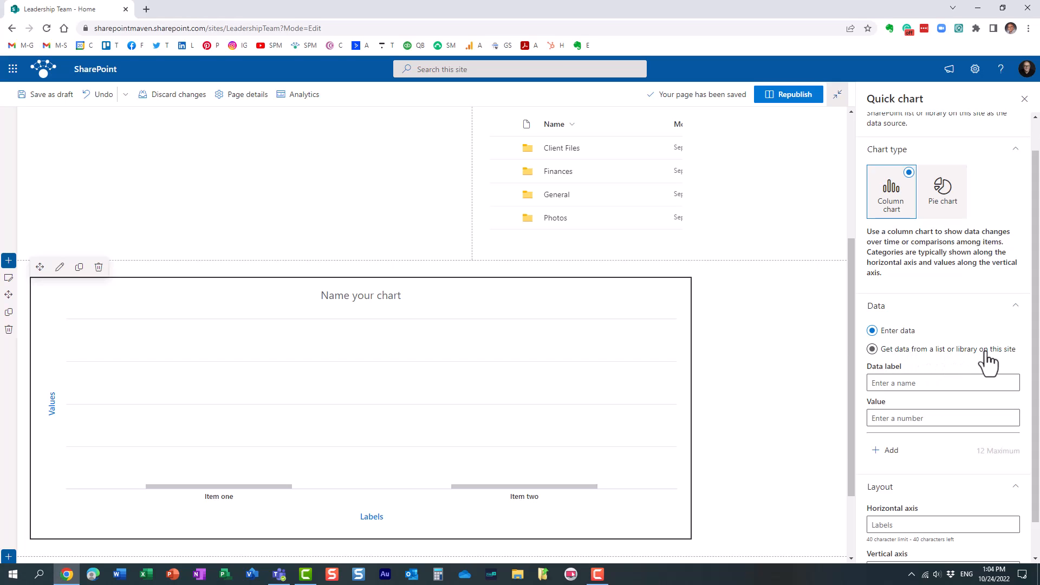
Step: Try the site-list data option, republish the home page, and go to the Projects list
click(872, 349)
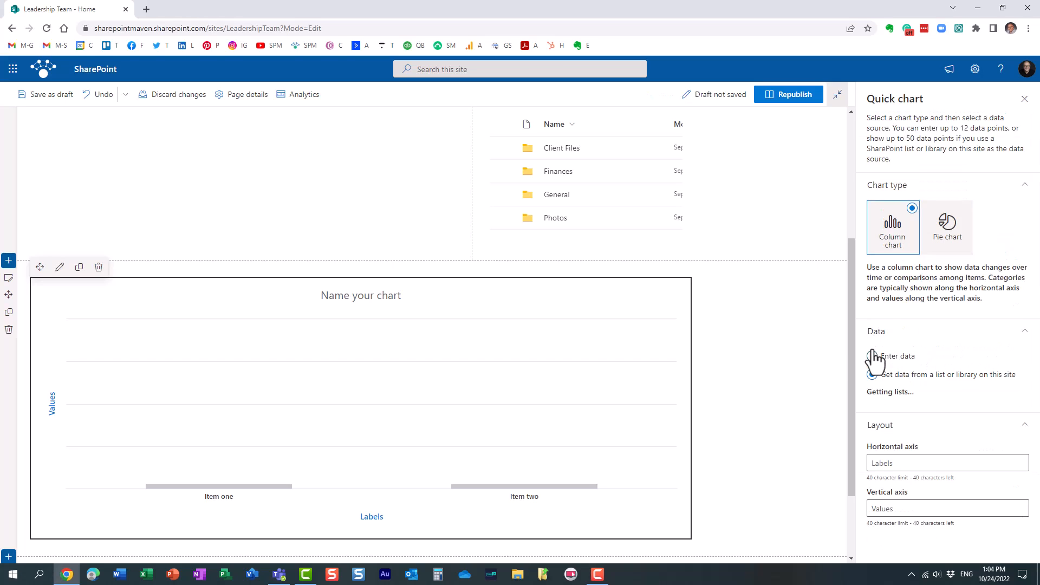
click(873, 375)
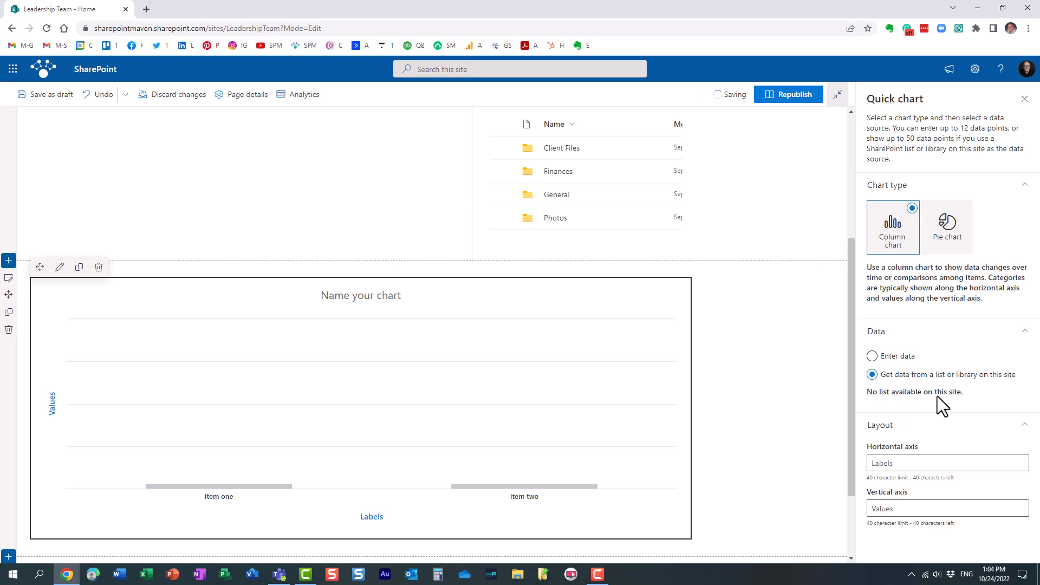
mouse_move(494, 387)
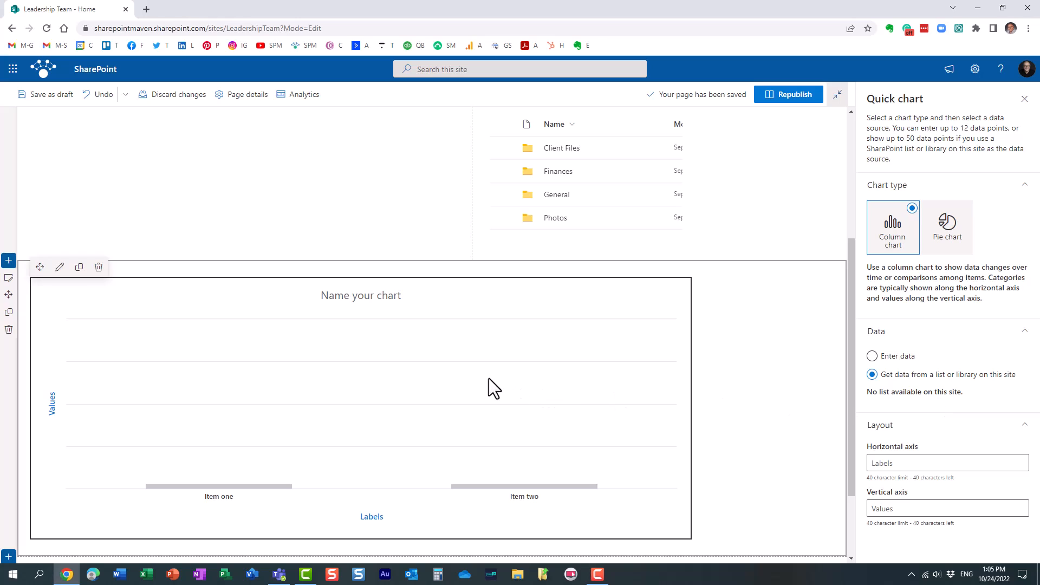
mouse_move(262, 316)
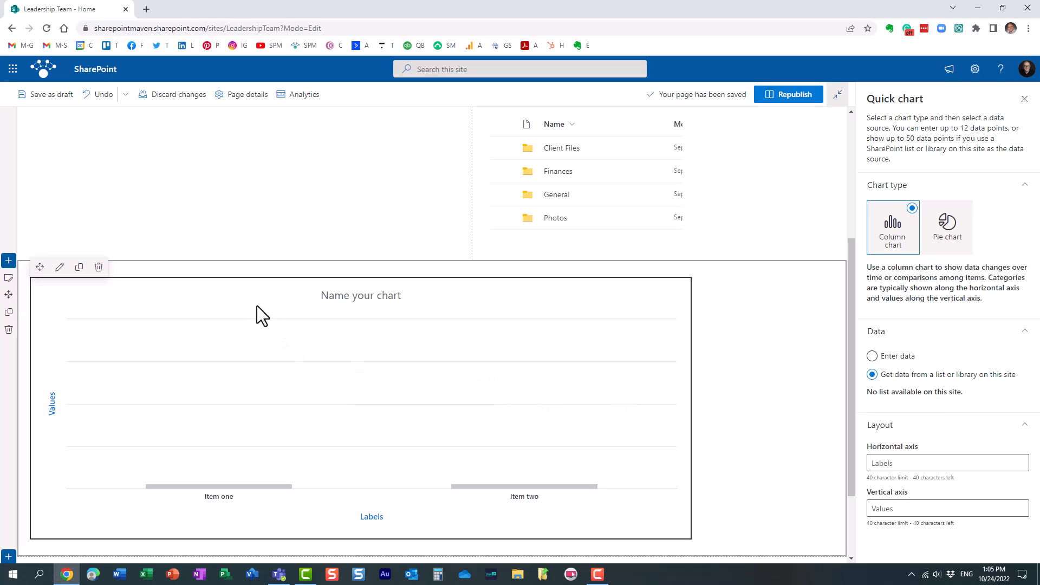
mouse_move(262, 322)
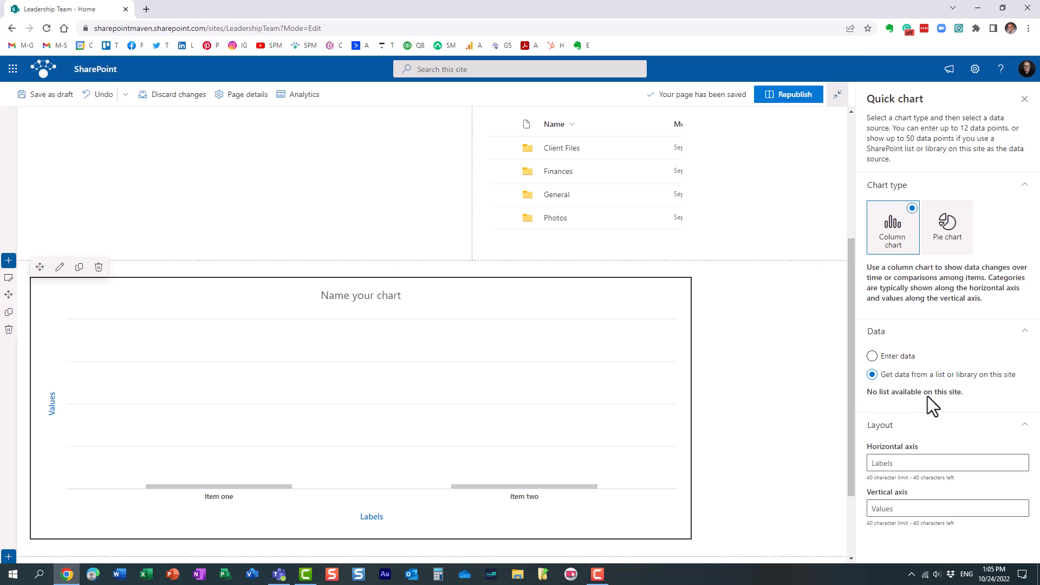
mouse_move(482, 456)
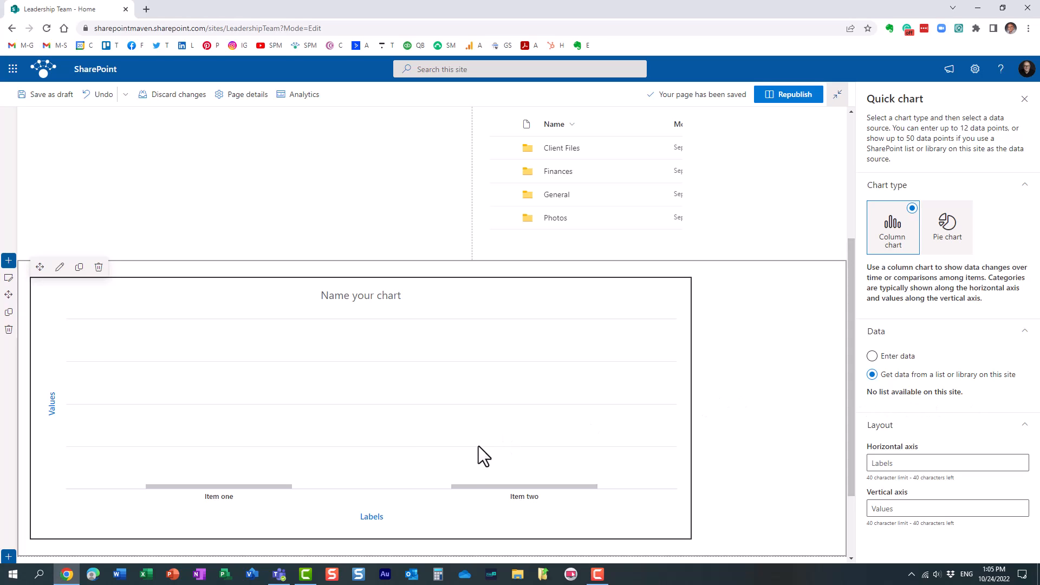
mouse_move(775, 297)
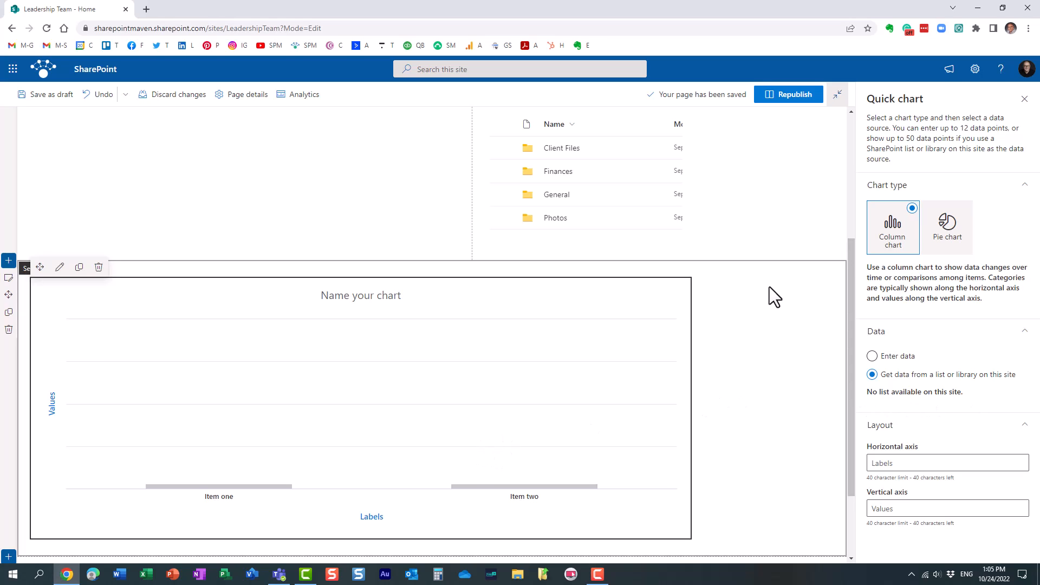
mouse_move(914, 401)
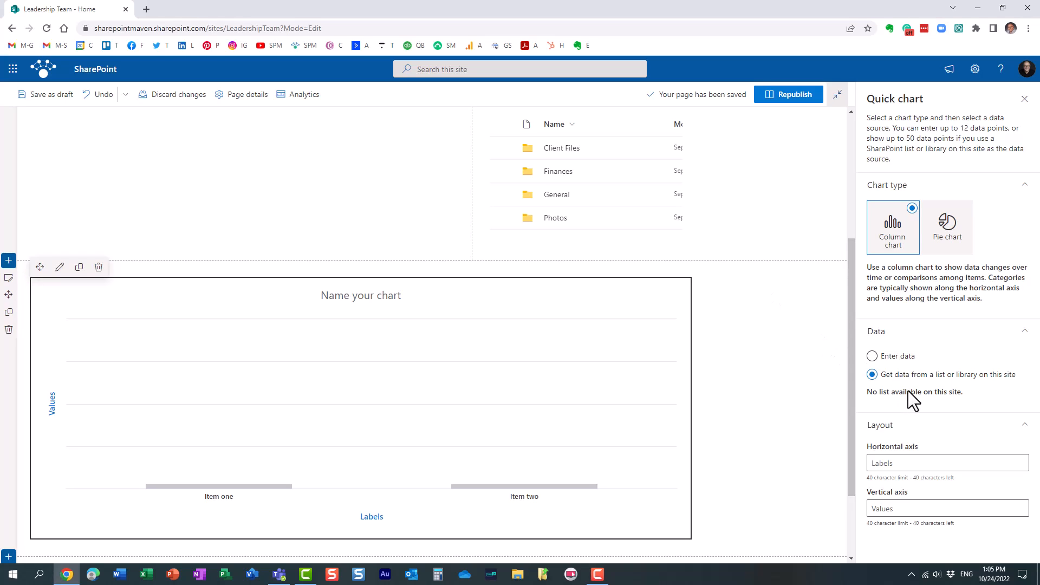
mouse_move(567, 399)
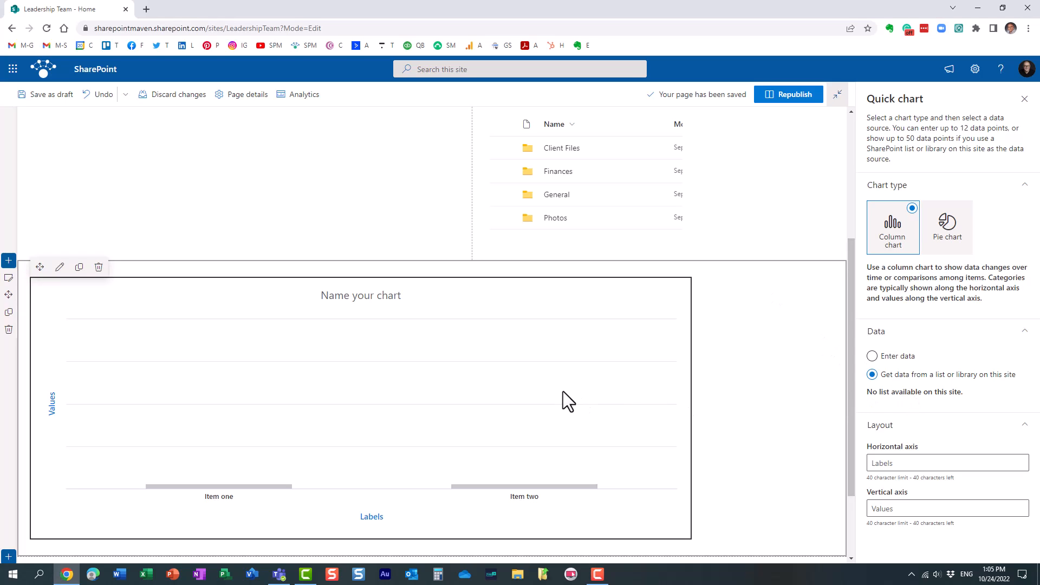
mouse_move(764, 405)
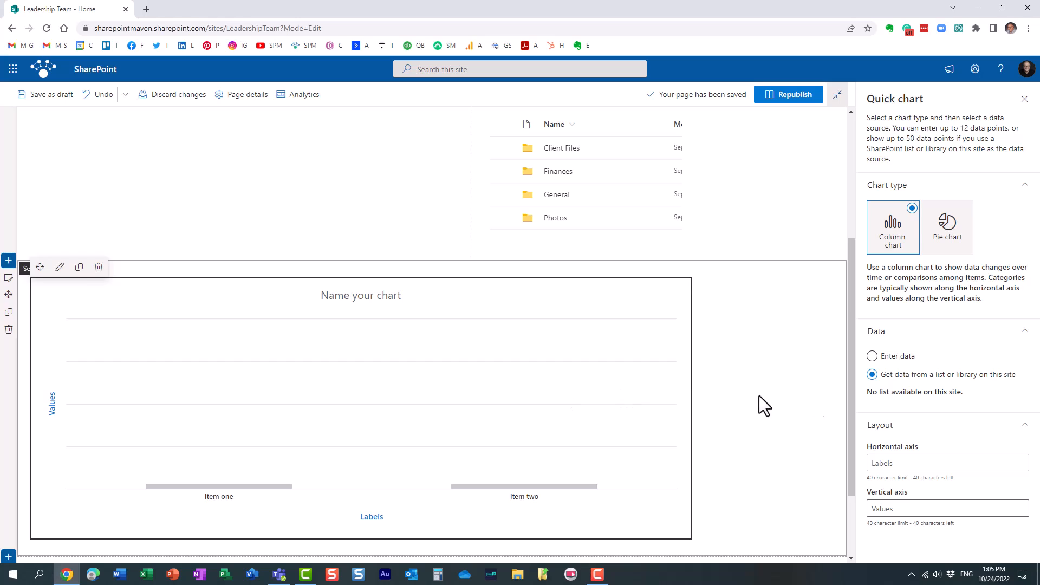
mouse_move(497, 405)
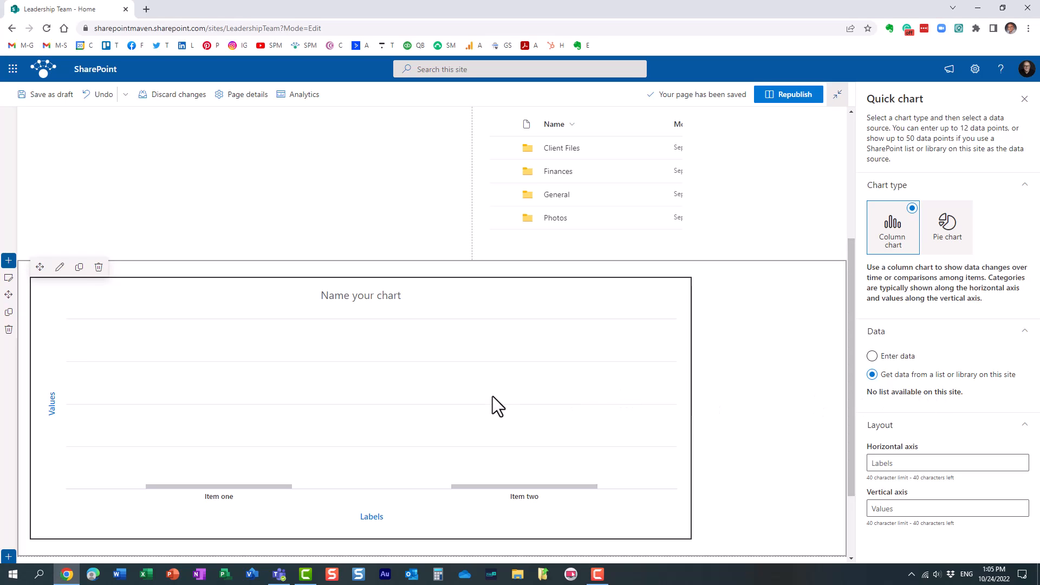
mouse_move(487, 363)
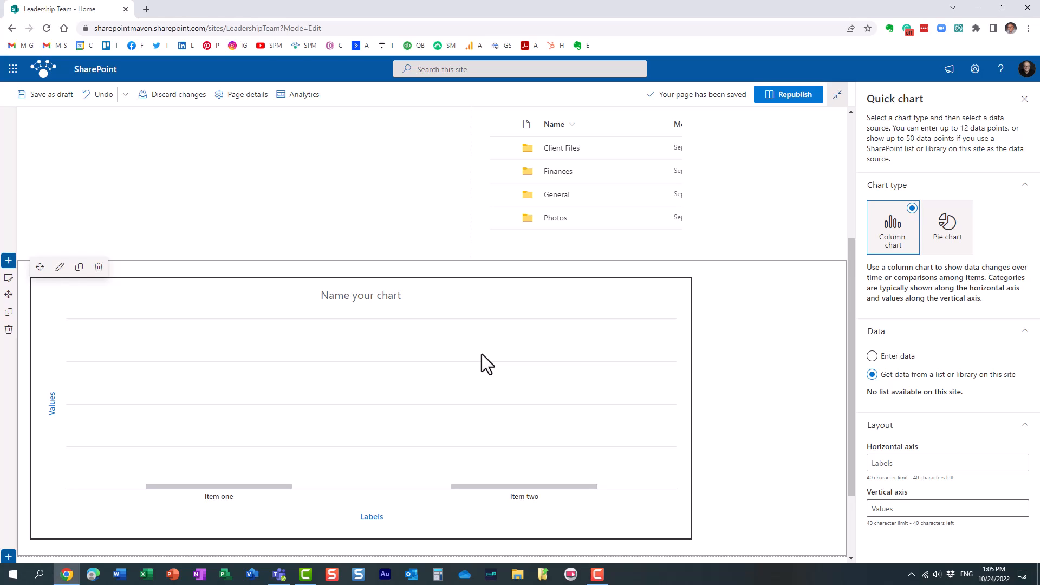
mouse_move(322, 514)
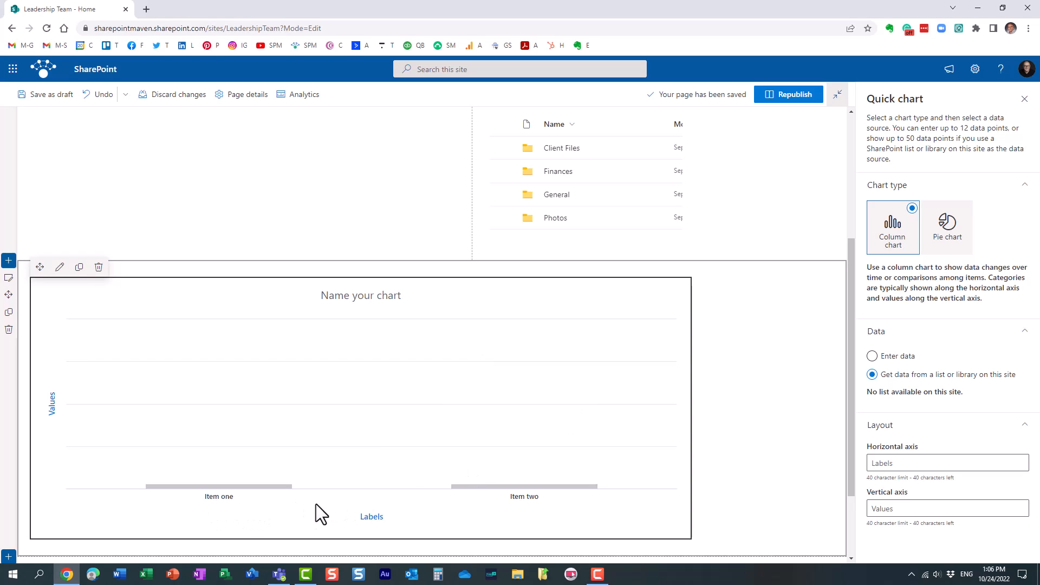
mouse_move(748, 482)
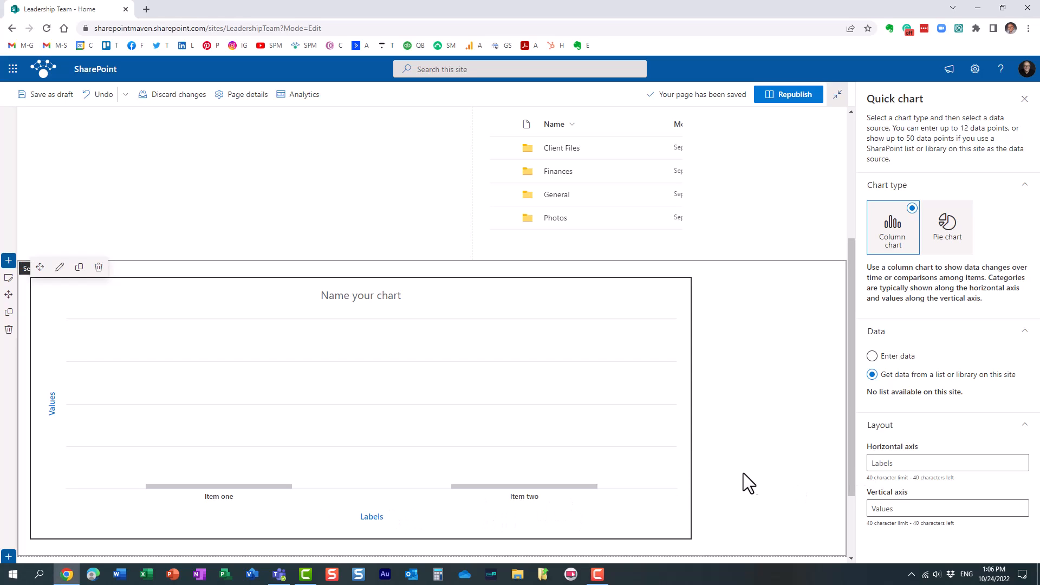
mouse_move(453, 522)
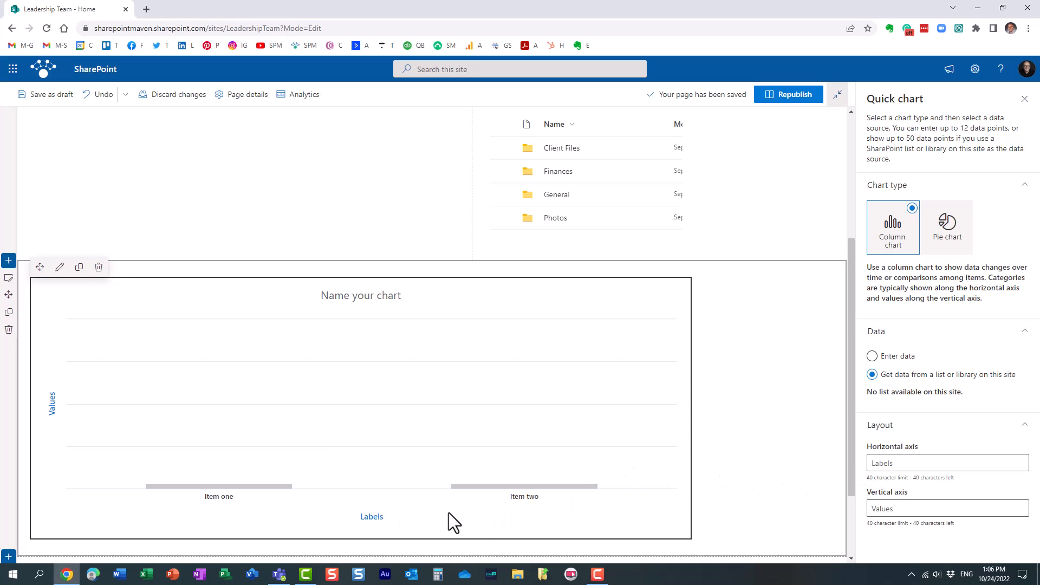
mouse_move(474, 514)
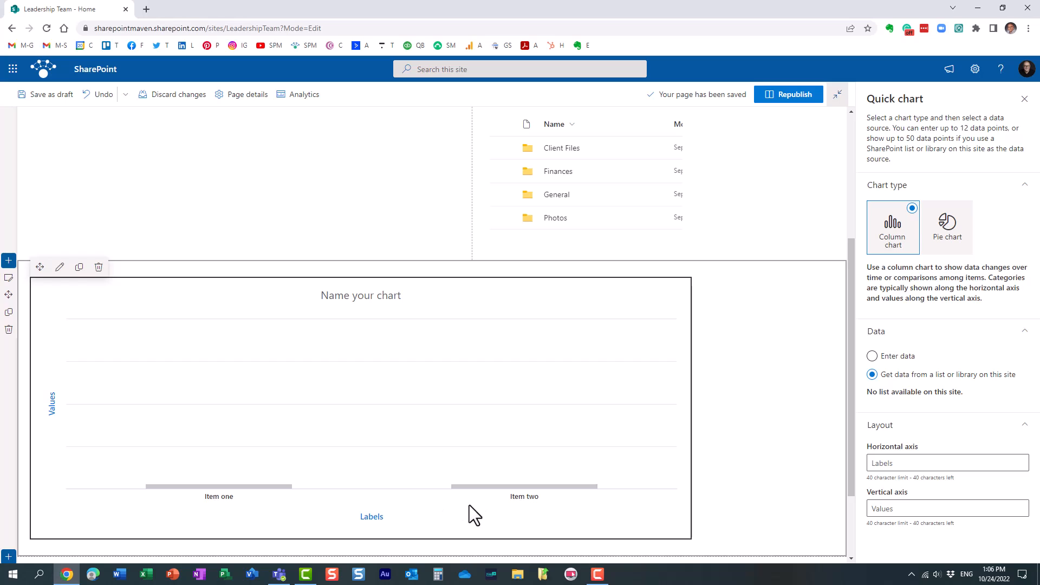
mouse_move(95, 445)
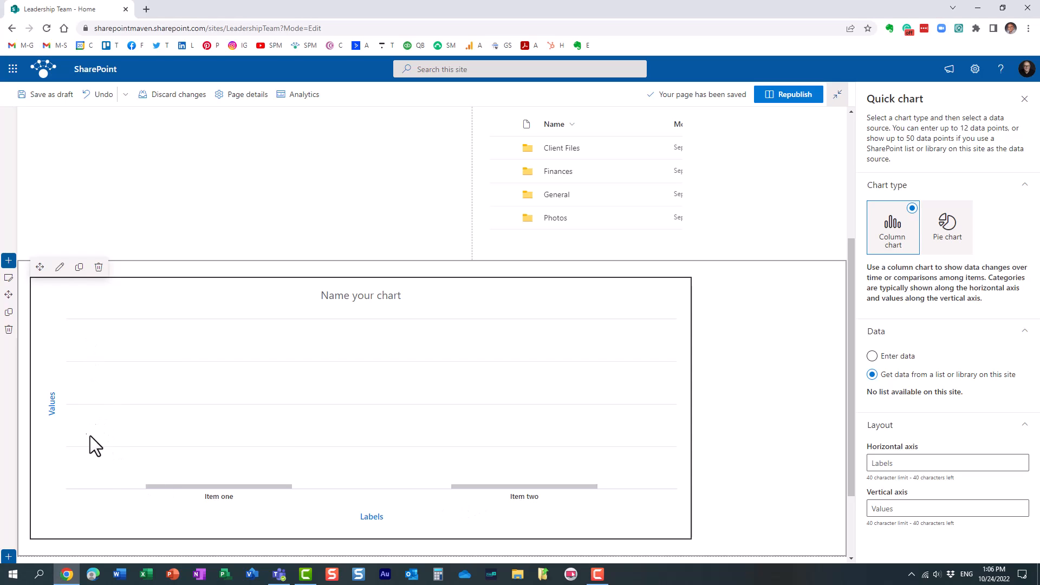
mouse_move(126, 385)
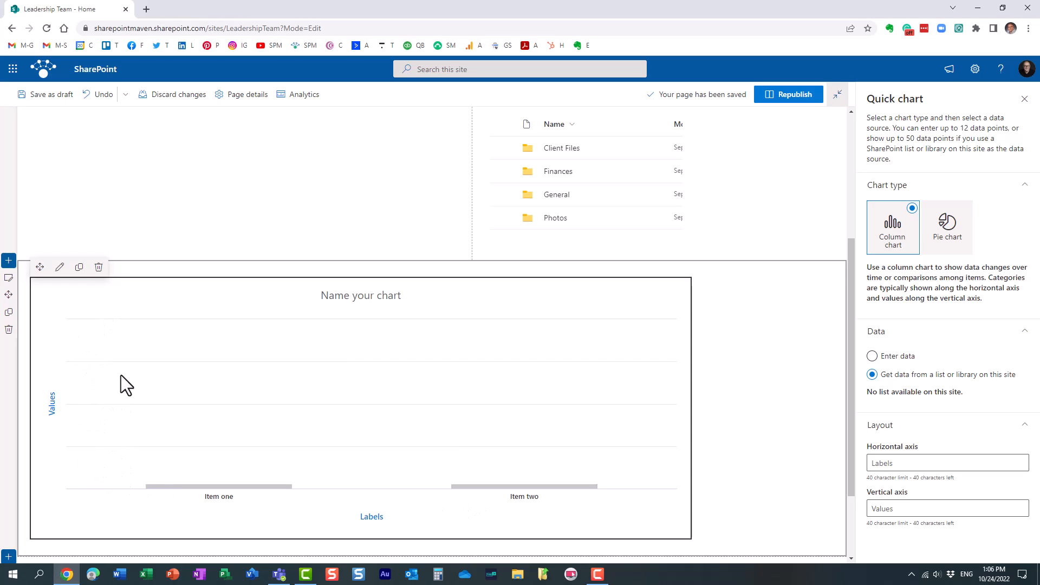
mouse_move(127, 429)
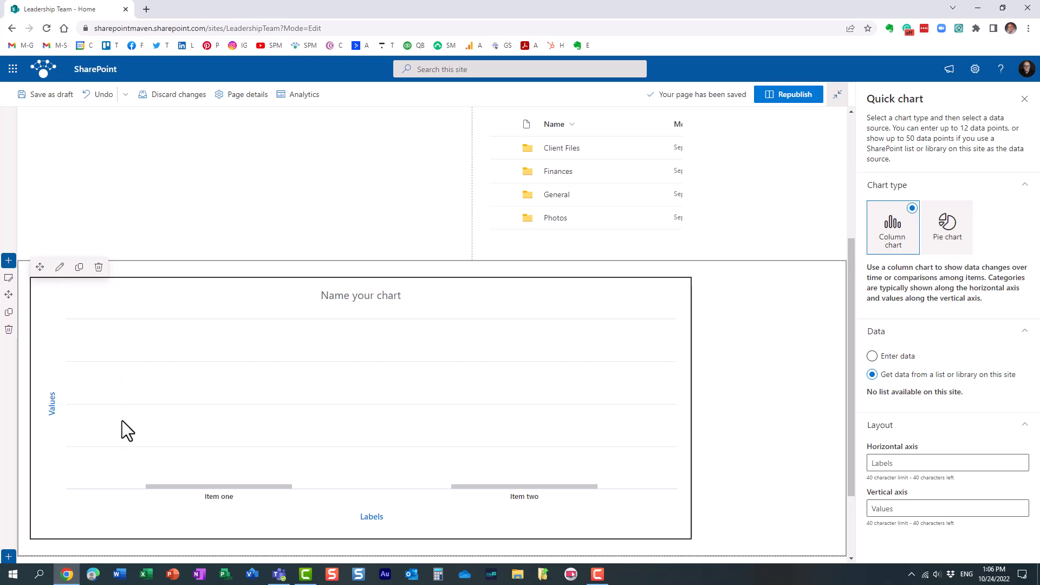
mouse_move(817, 154)
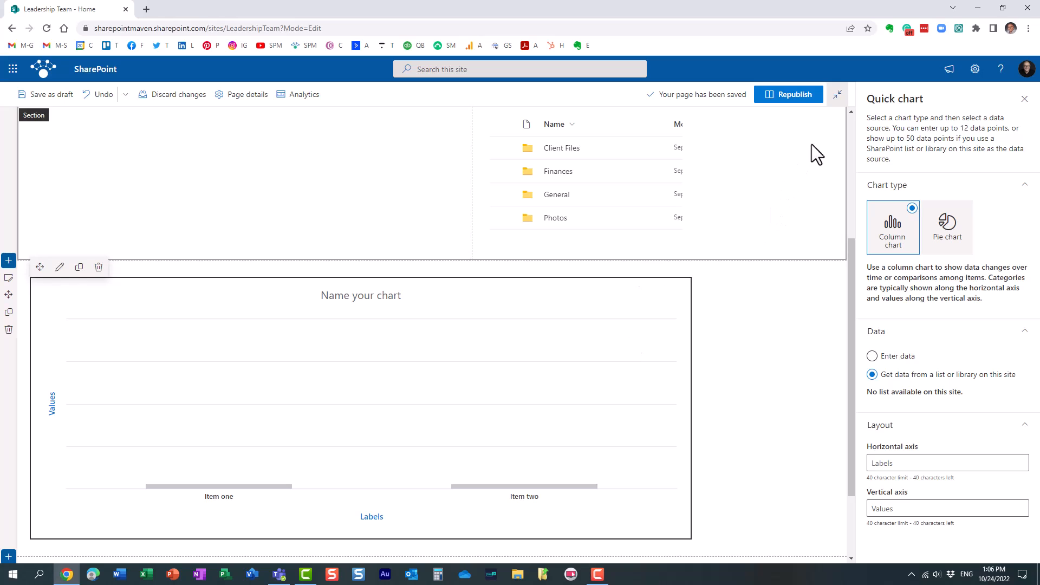
click(788, 94)
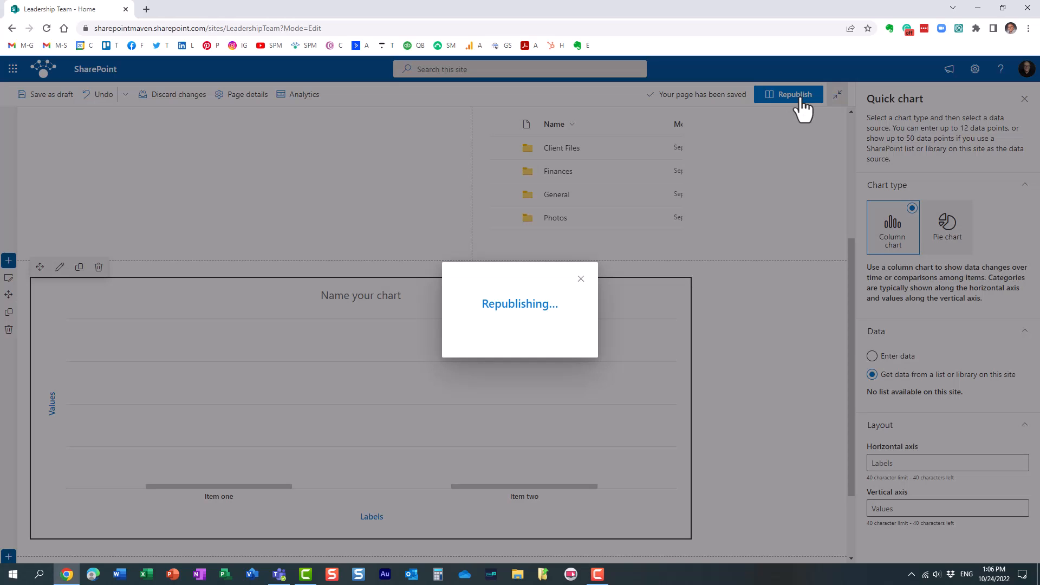
click(788, 95)
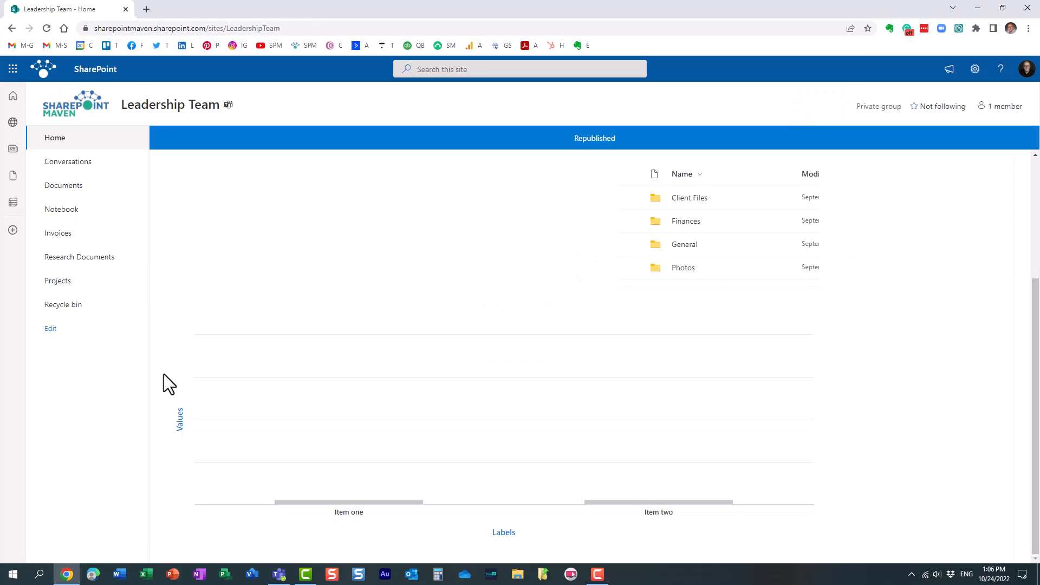
click(58, 281)
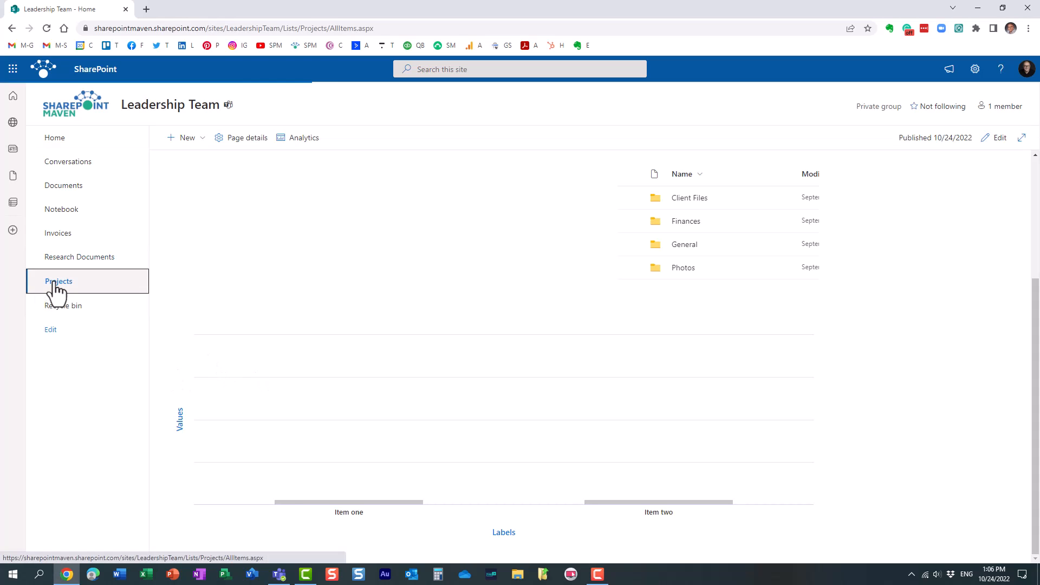
Step: Browse the column types and create a Currency column named 'Budget' in Projects
click(59, 280)
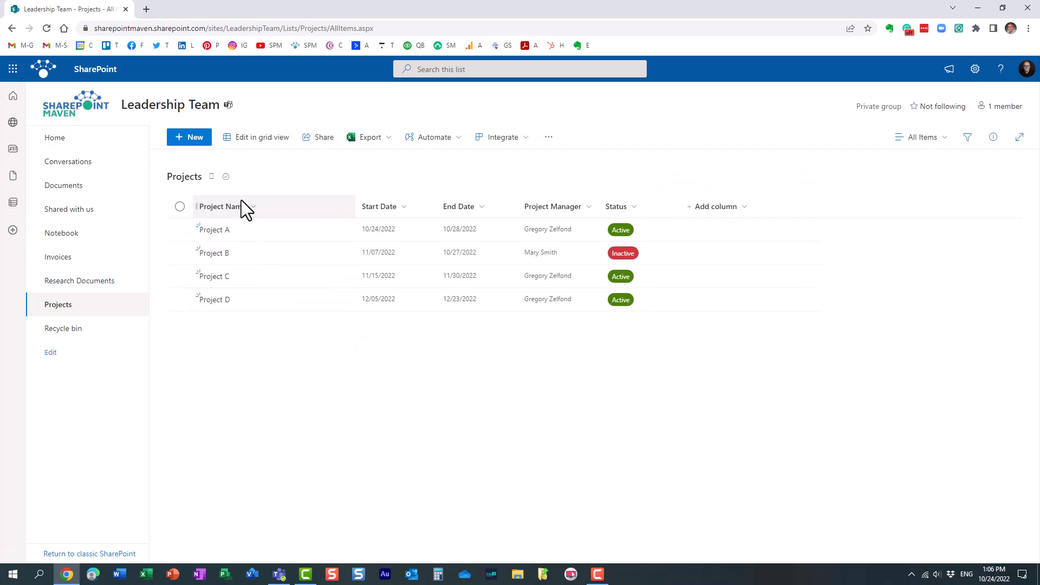
mouse_move(250, 201)
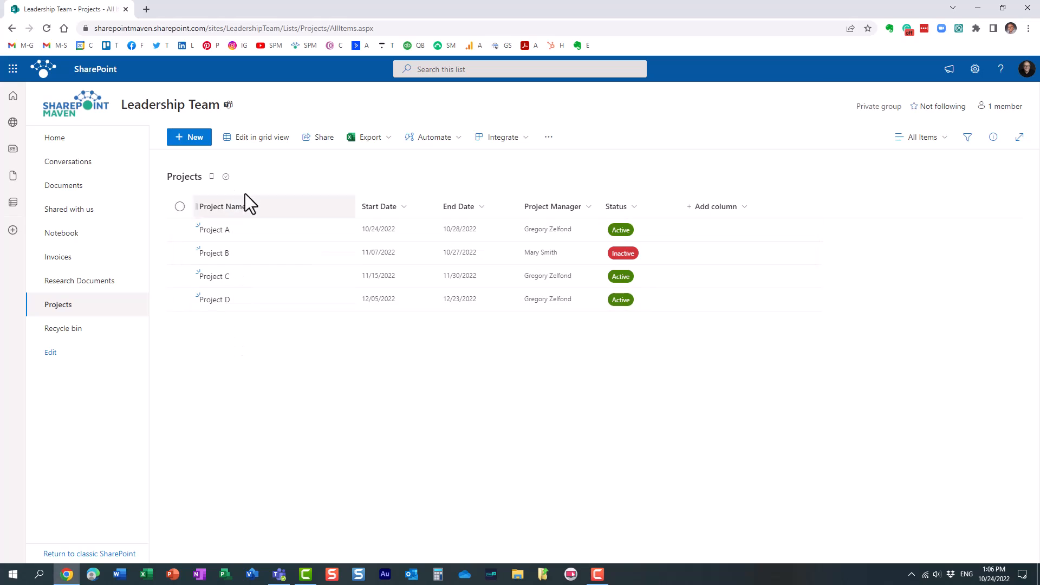
click(225, 206)
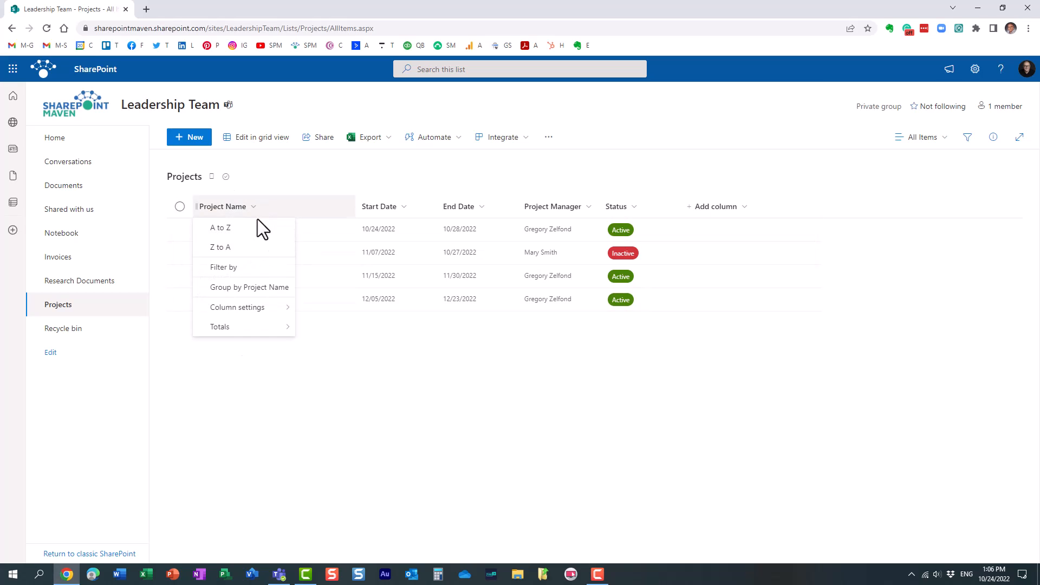
click(715, 207)
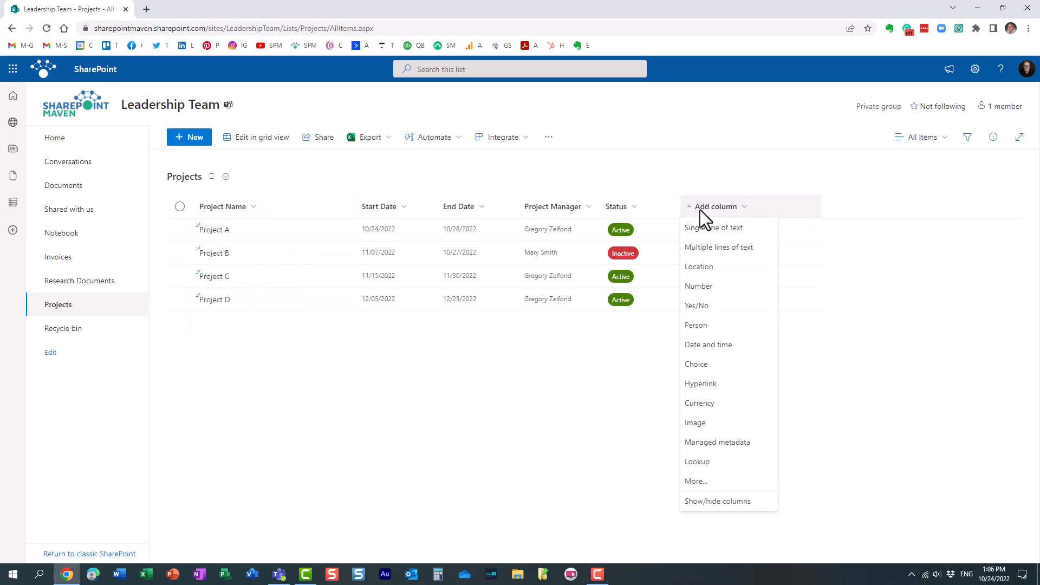
mouse_move(714, 228)
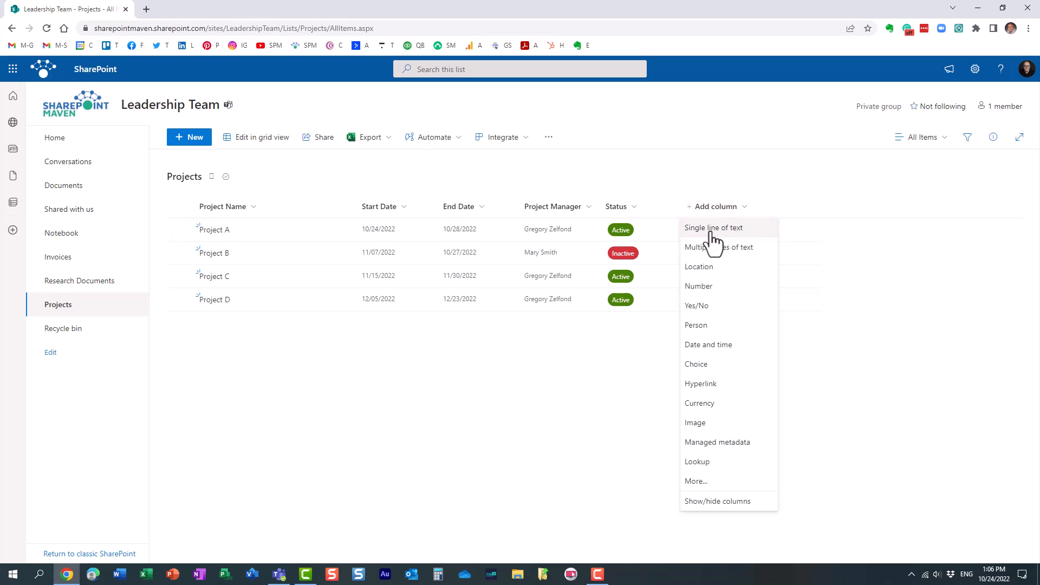
mouse_move(664, 184)
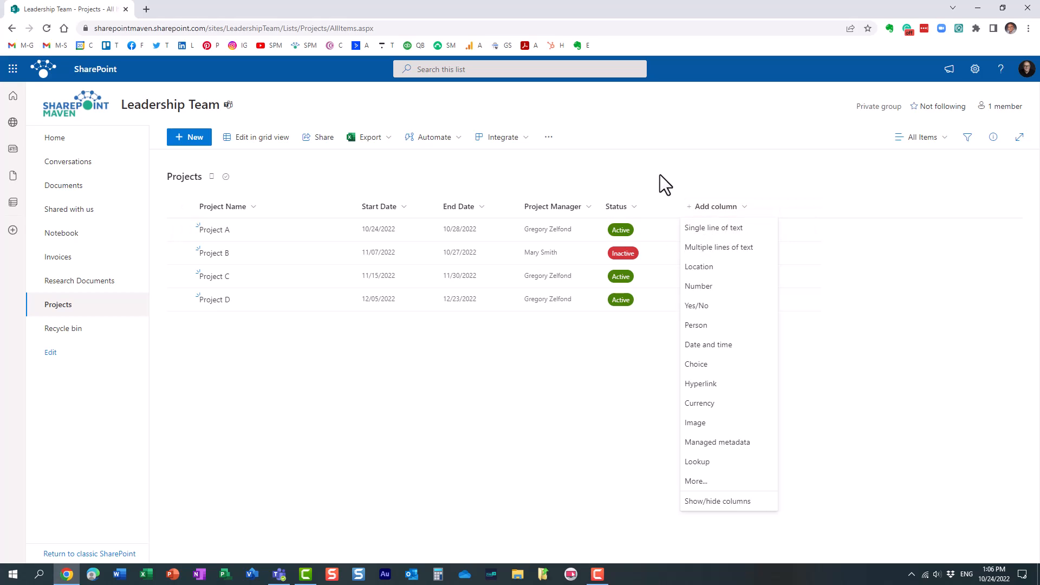
click(394, 193)
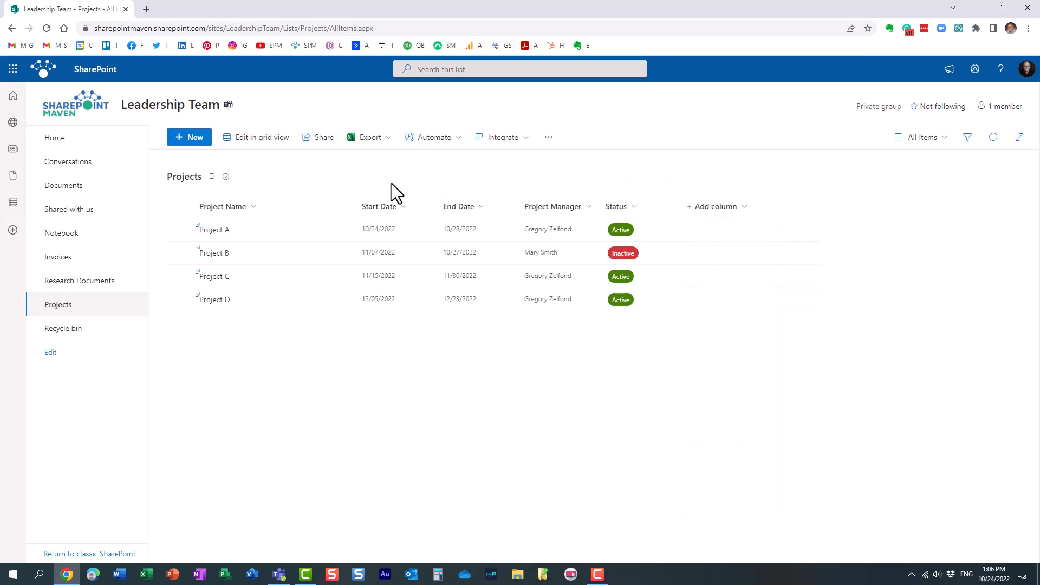
mouse_move(444, 195)
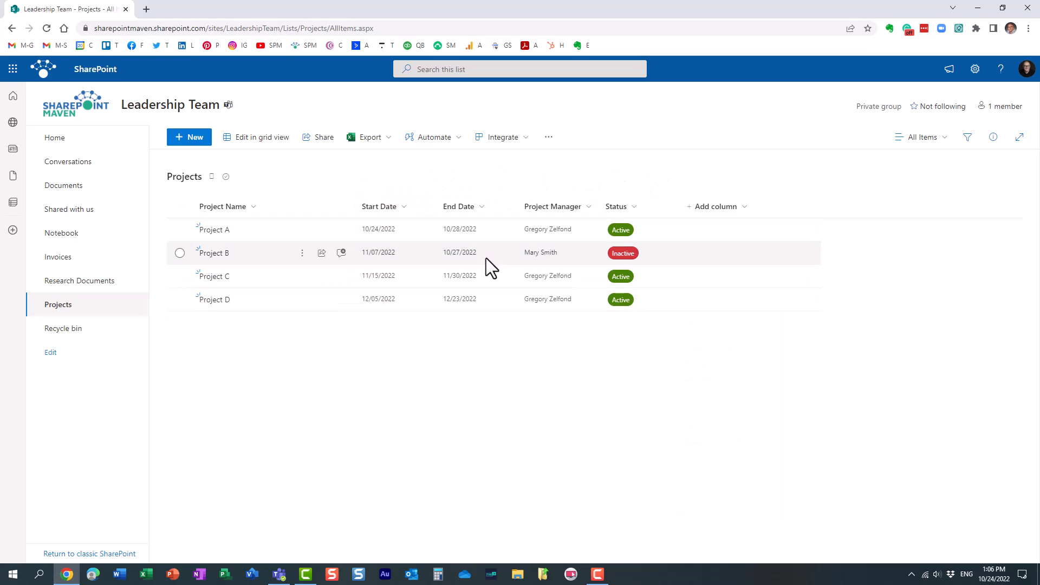
mouse_move(634, 206)
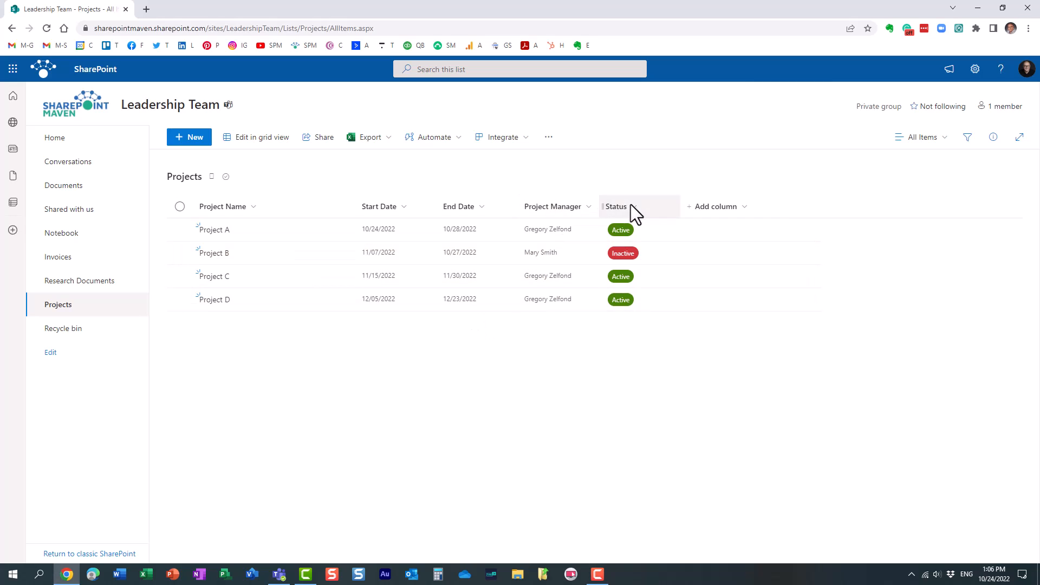
mouse_move(622, 299)
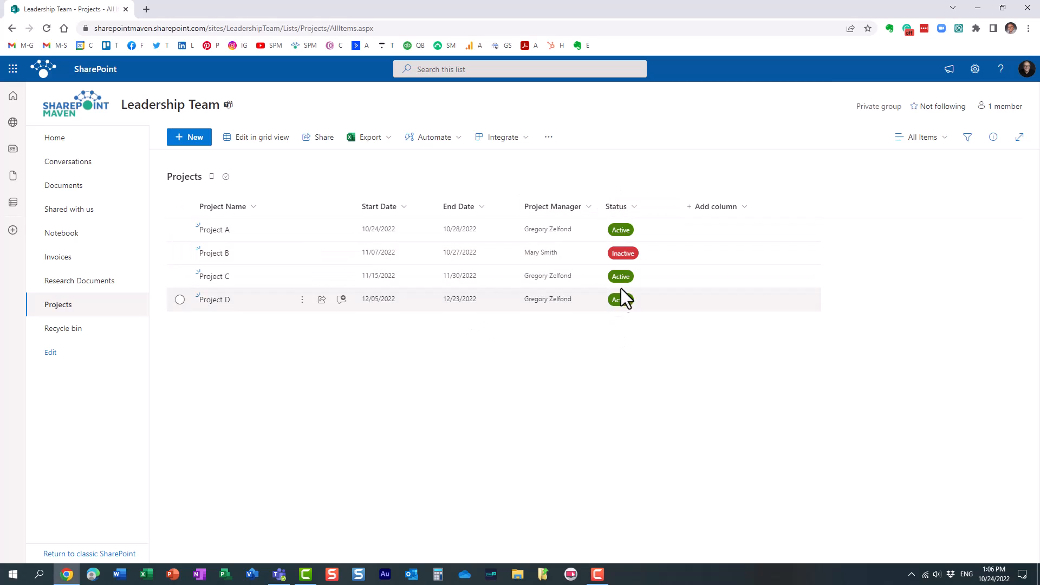
click(715, 206)
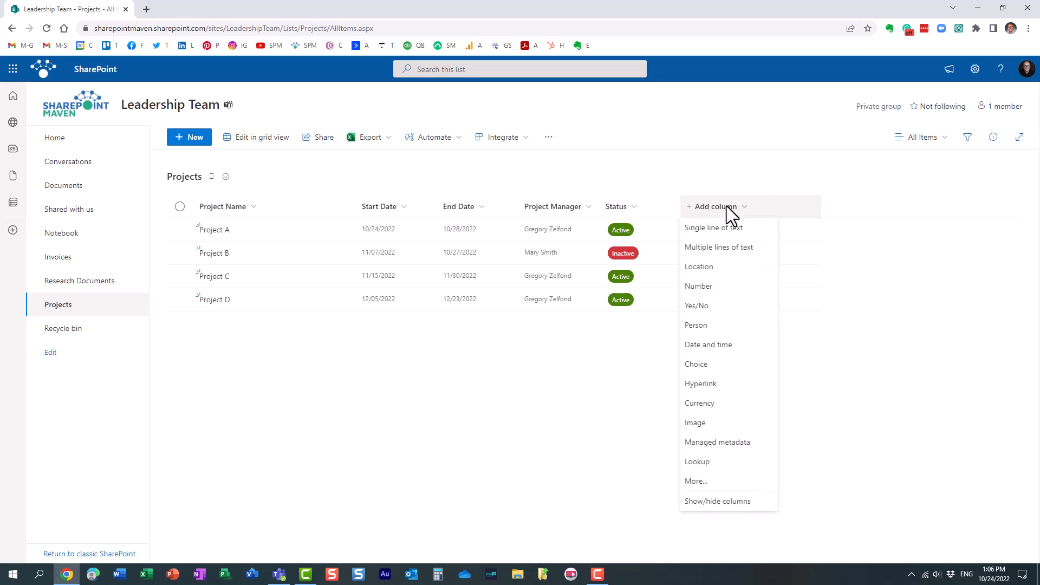
mouse_move(709, 415)
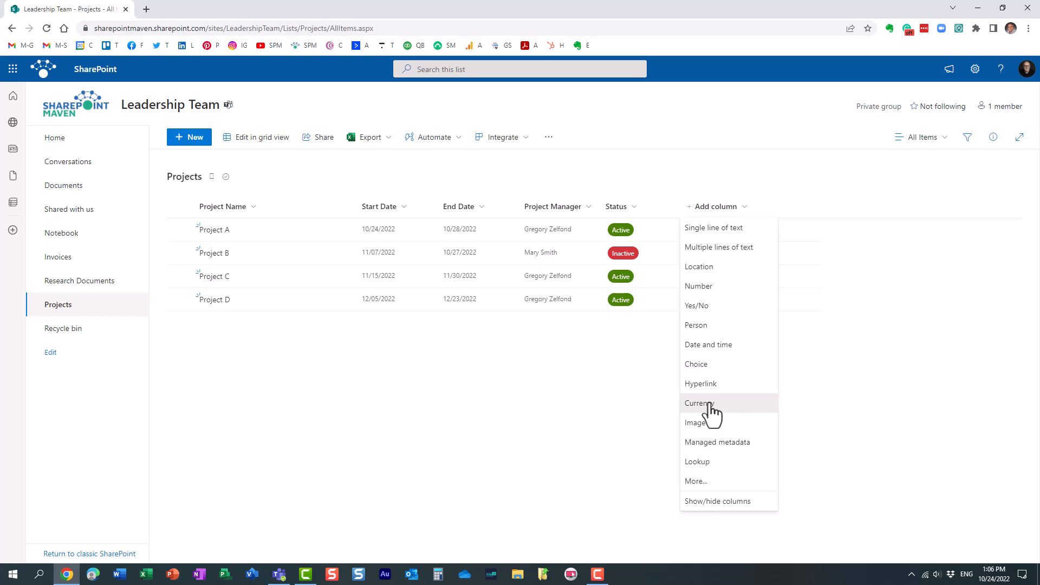
click(697, 402)
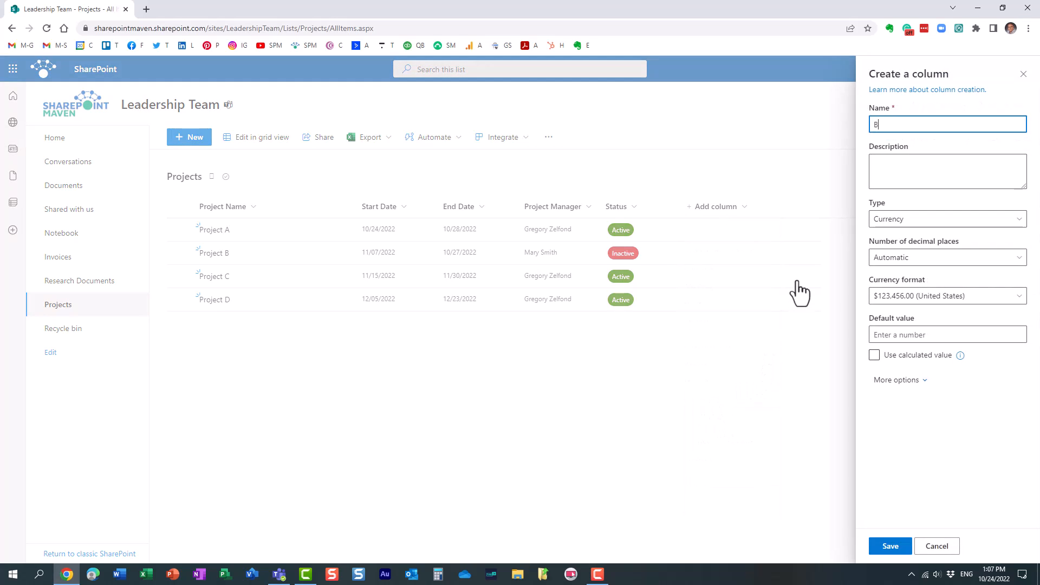
text(udget)
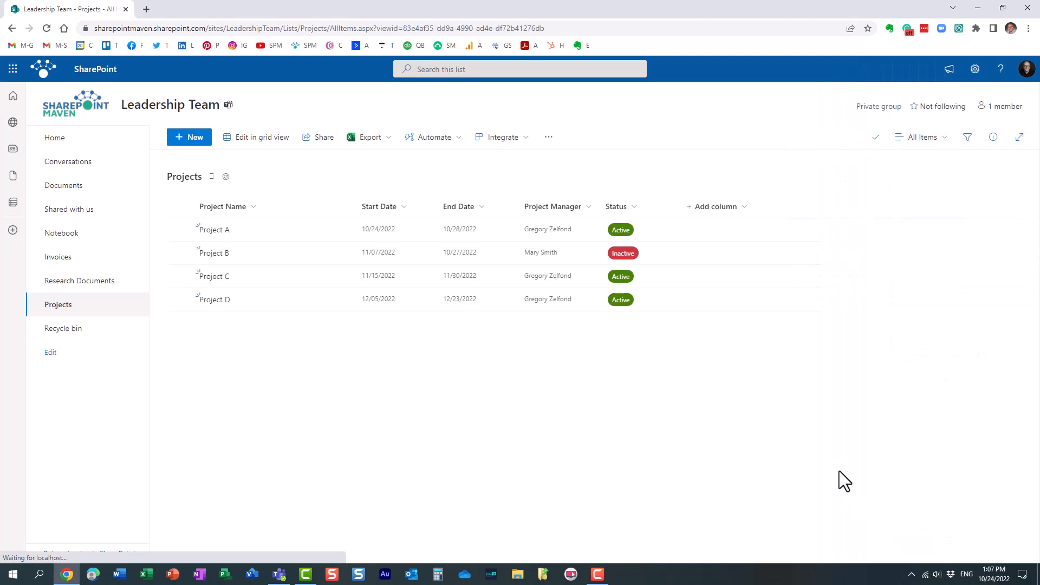
Step: In grid view, enter Budget values 1000, 2000, 1500 and 3000, then exit grid view
click(255, 137)
text(1000)
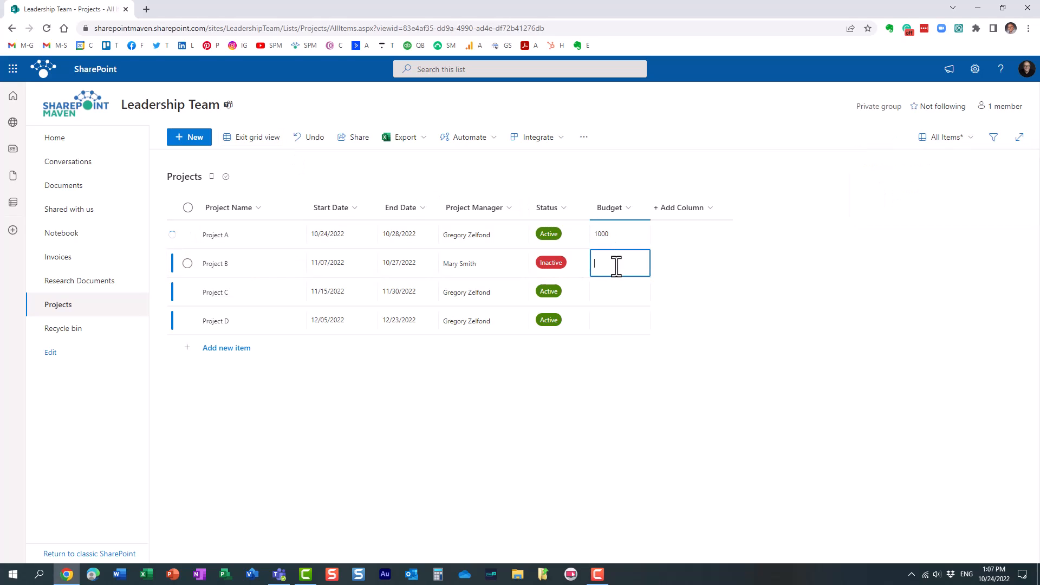
text(2000)
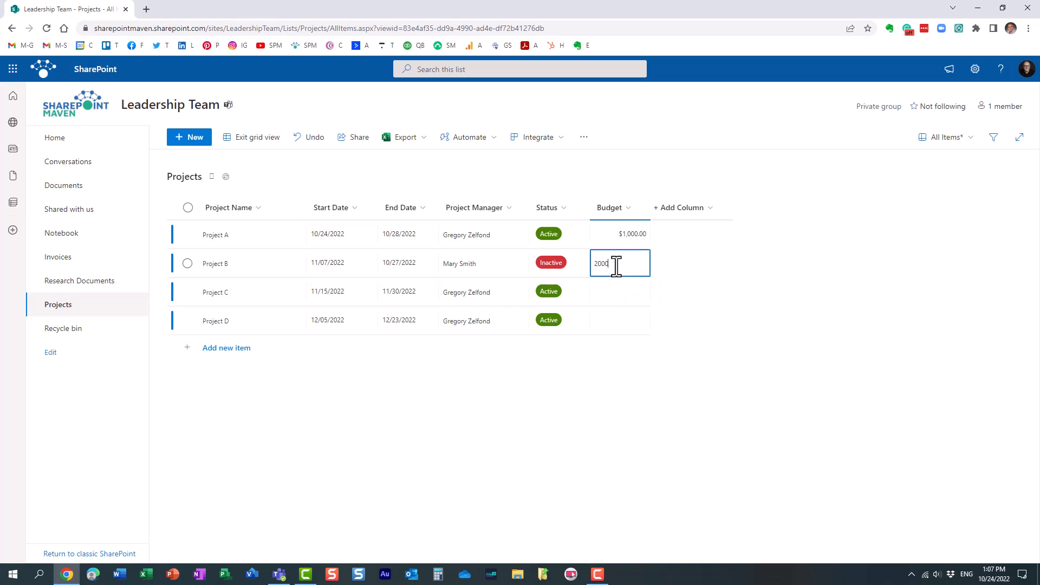
key(Return)
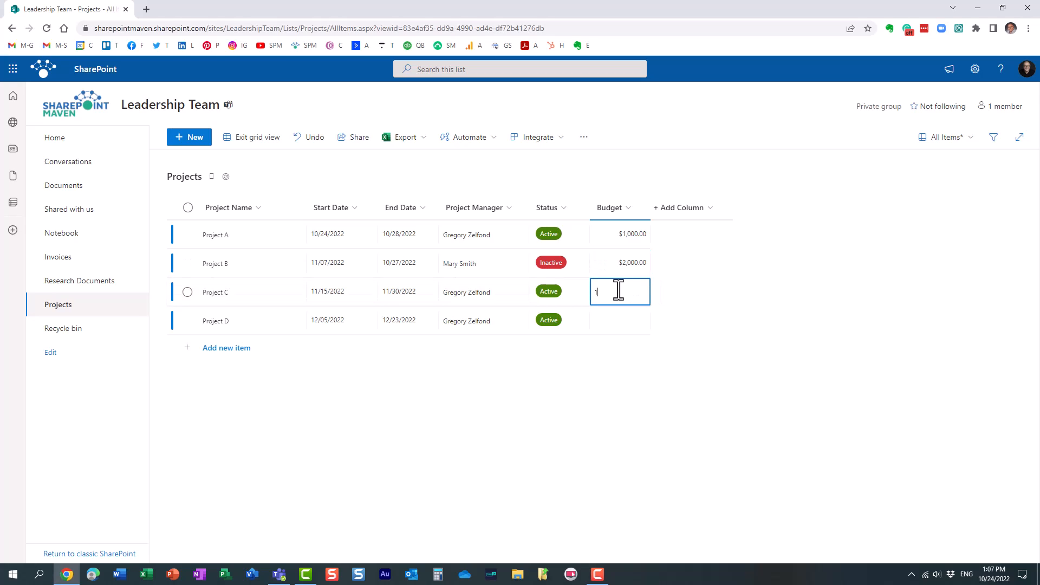
text(500.)
click(620, 321)
text(3)
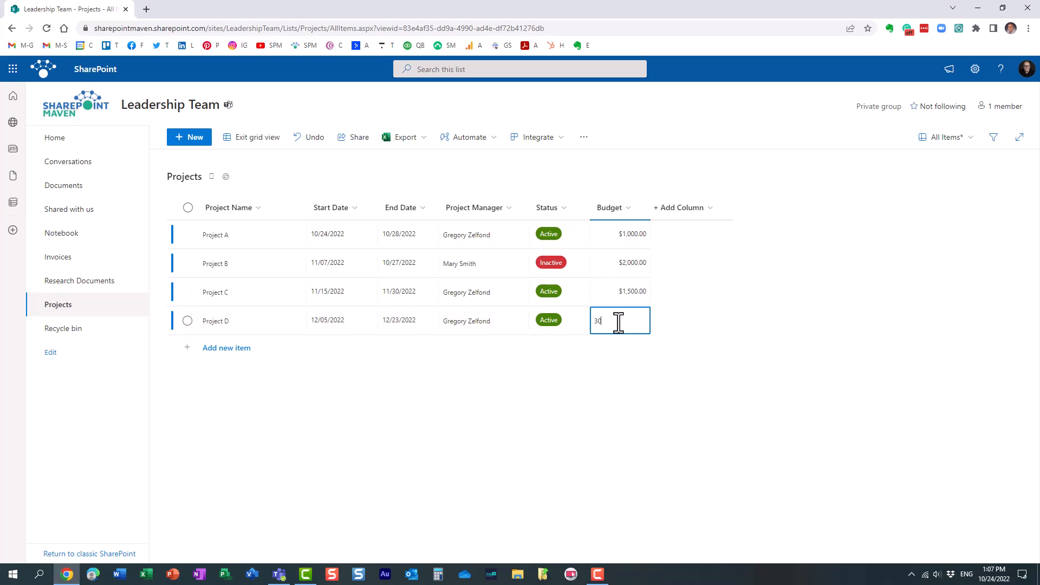
text(00)
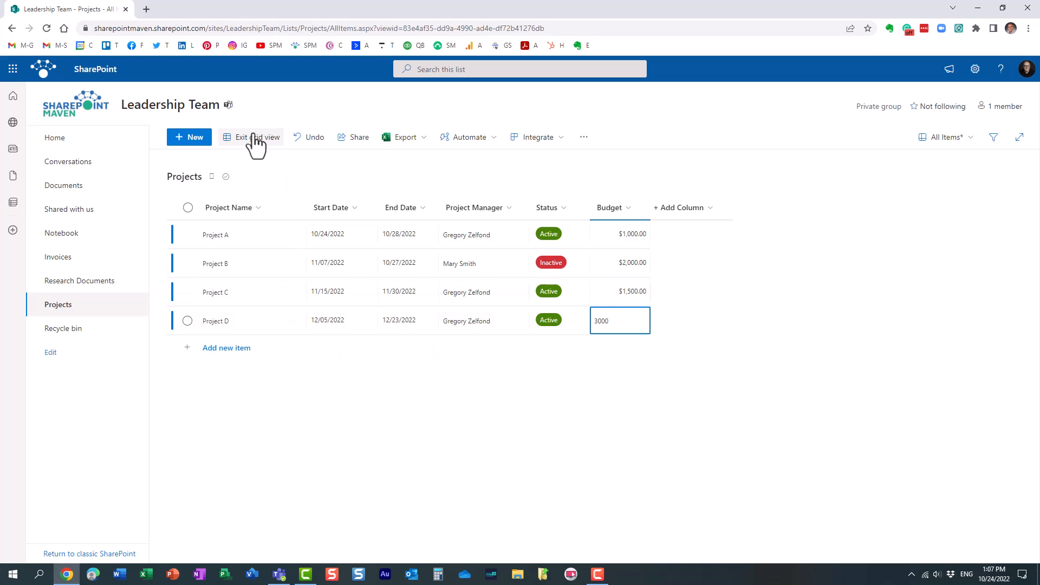
click(255, 137)
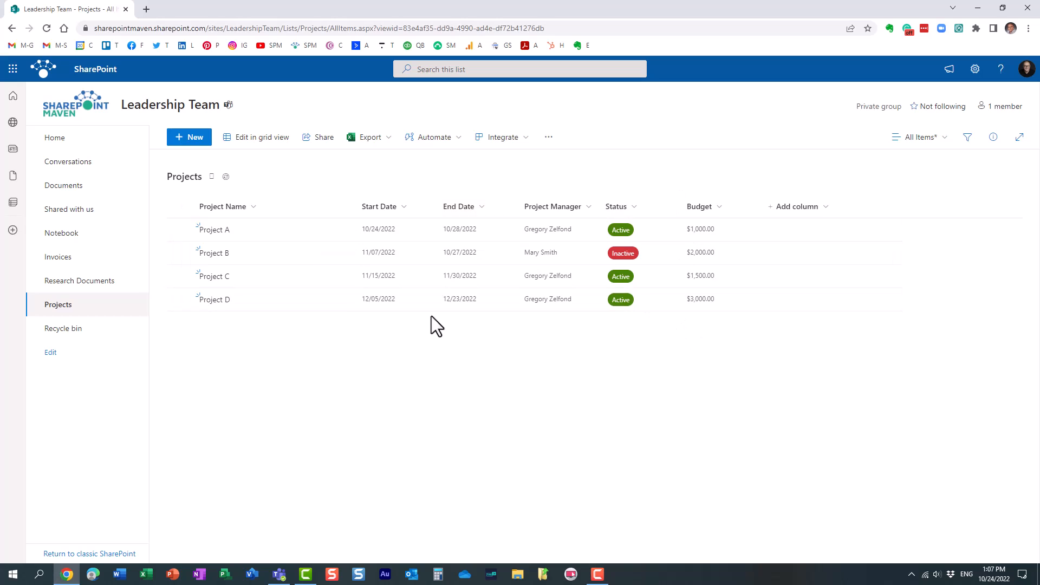
Step: Edit the home page and set the Quick chart to 'Get data from a list or library on this site'
click(55, 137)
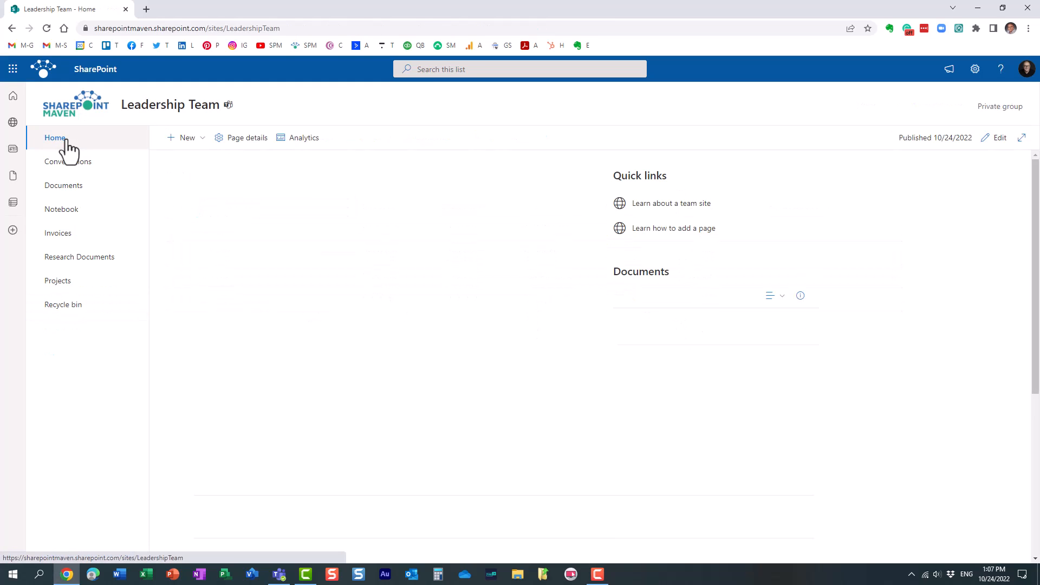
click(998, 137)
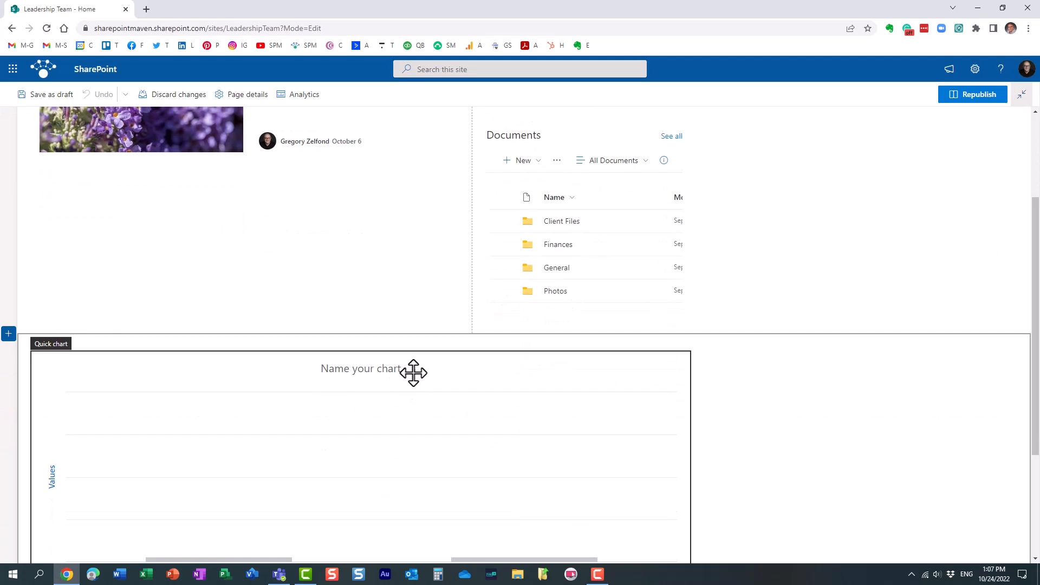
click(361, 371)
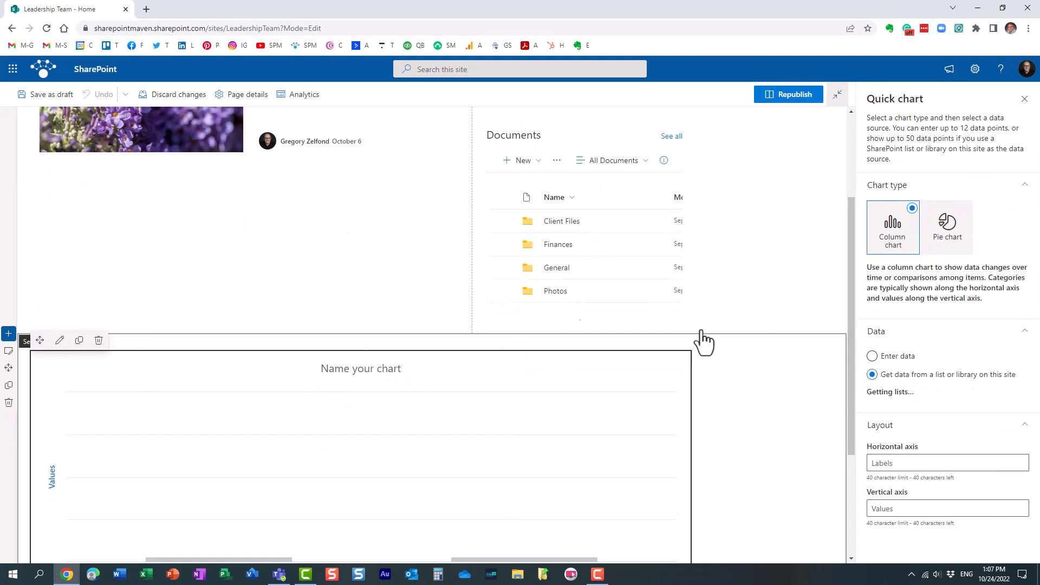
click(872, 355)
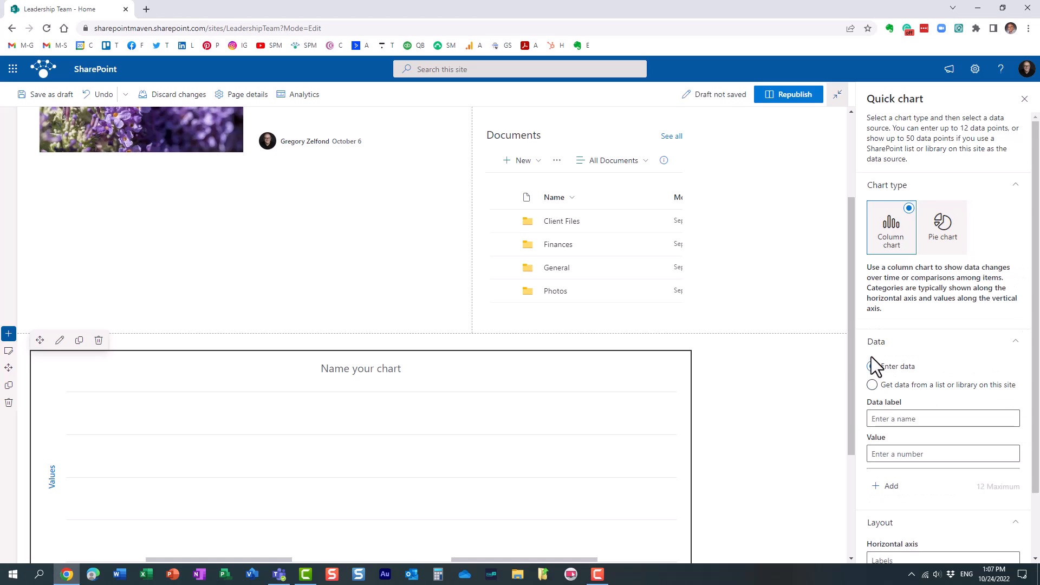
click(872, 374)
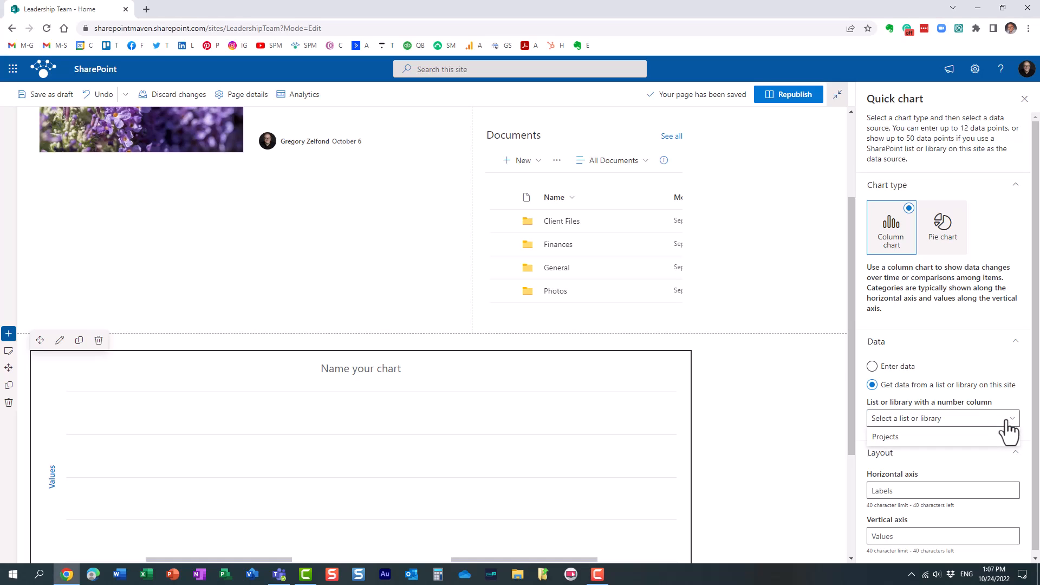
mouse_move(886, 437)
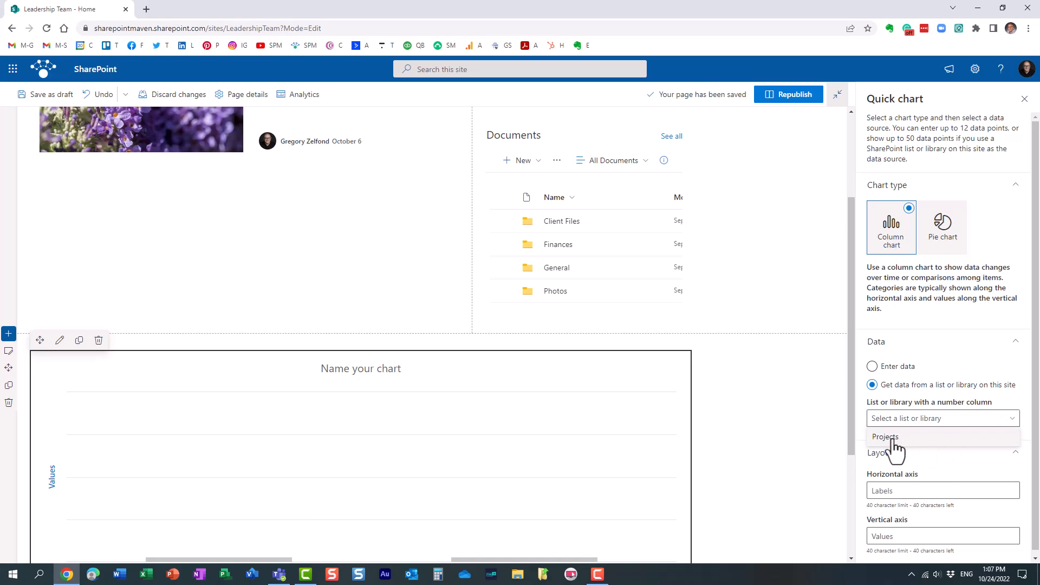
Step: Select Projects as the chart's data list and open its value column choices
click(886, 437)
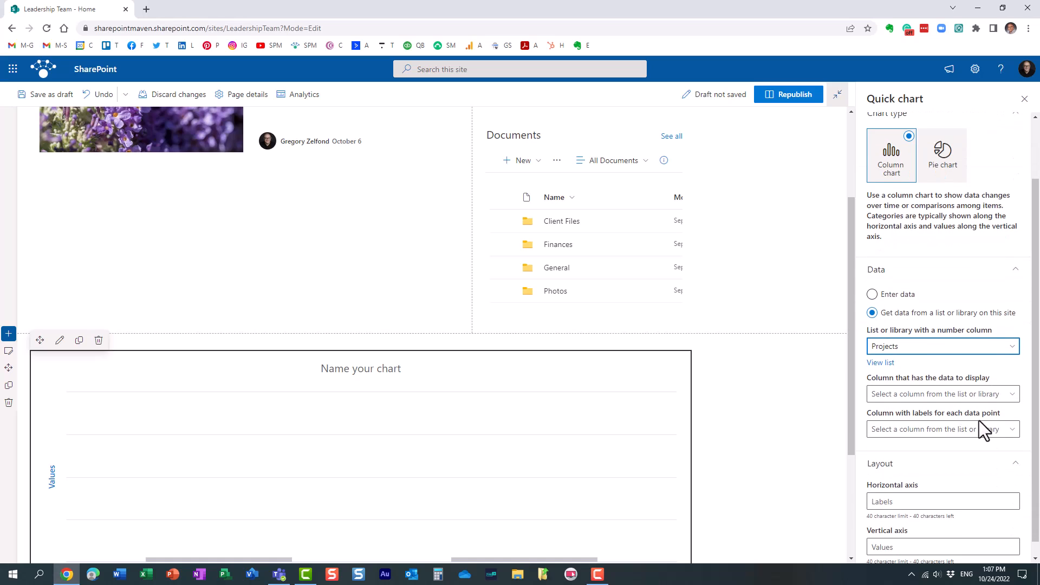
mouse_move(955, 405)
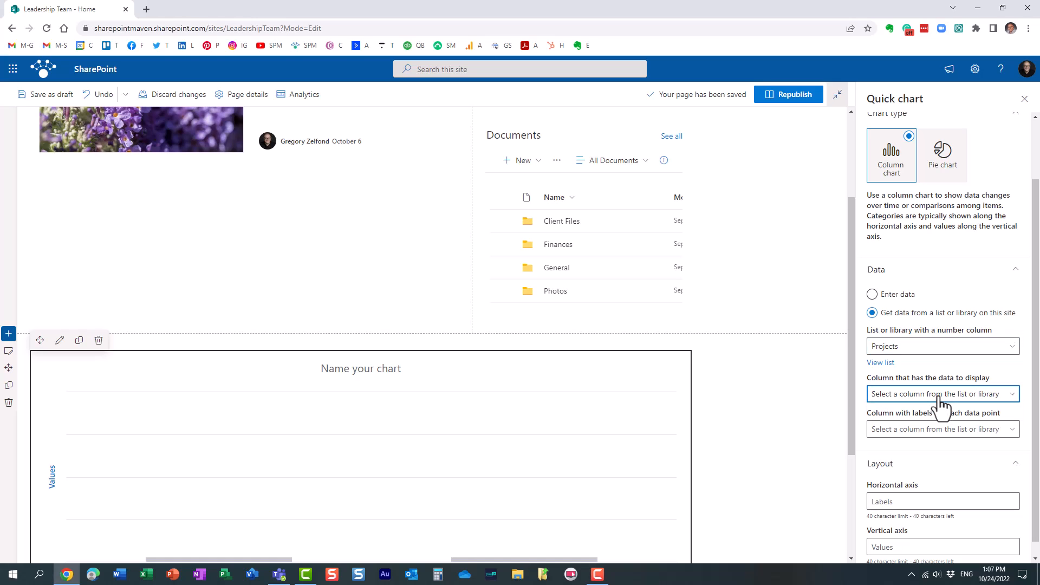
mouse_move(851, 377)
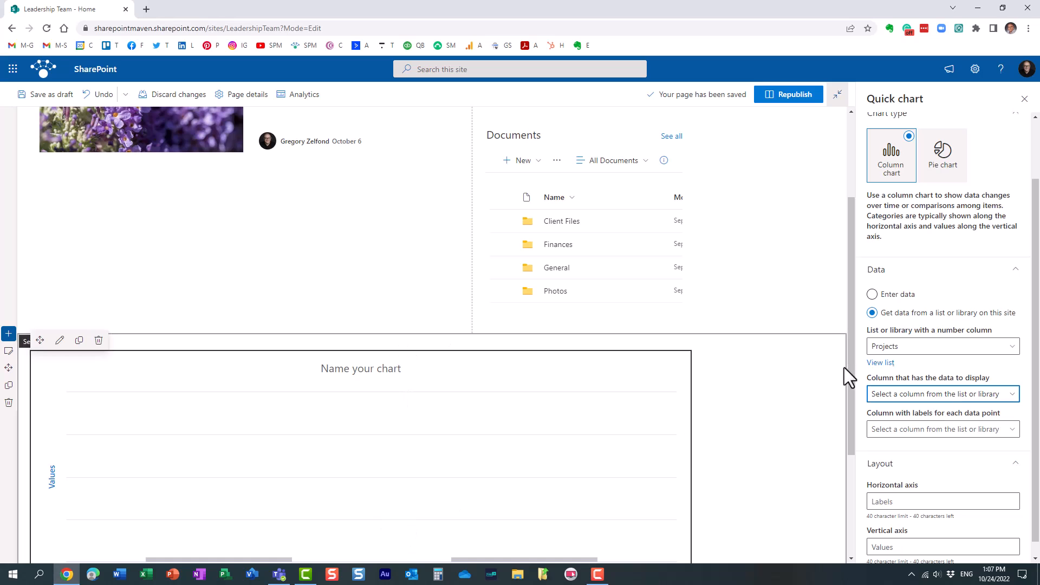
scroll(down, 3)
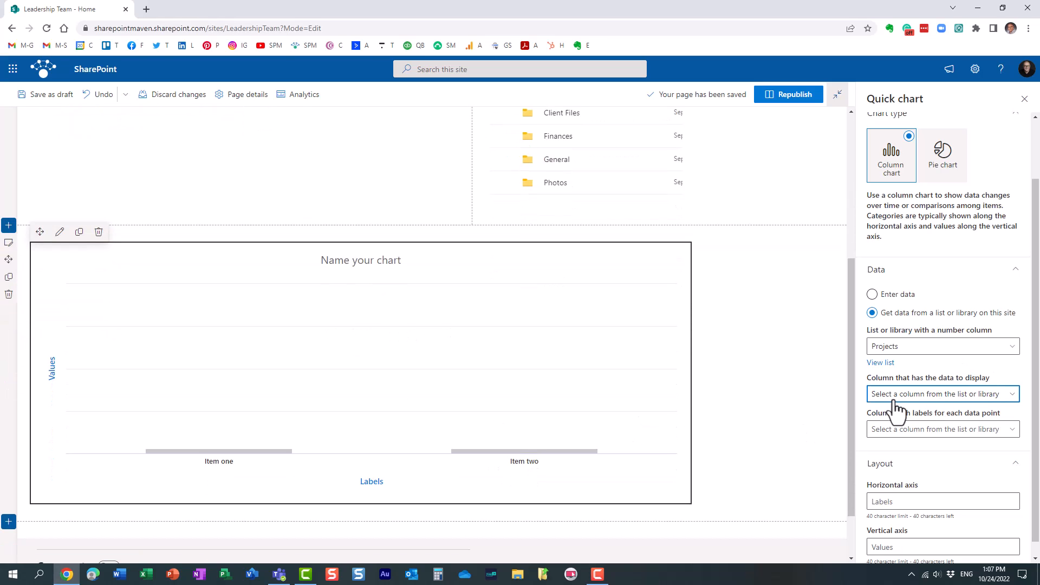
click(942, 393)
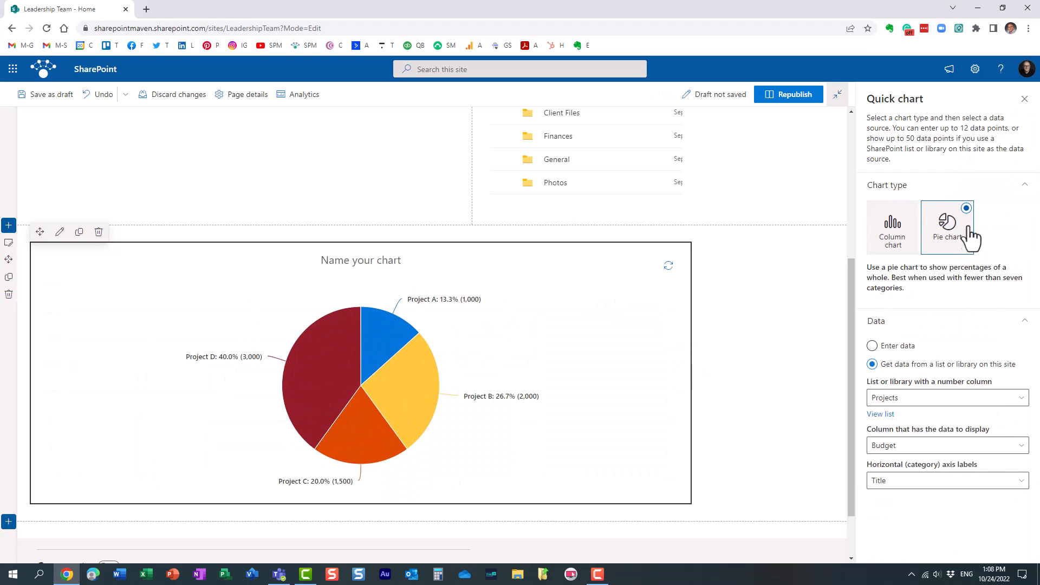
Step: Return to Column chart, try Ascending label and Ascending data sorting, then set No sort
click(892, 227)
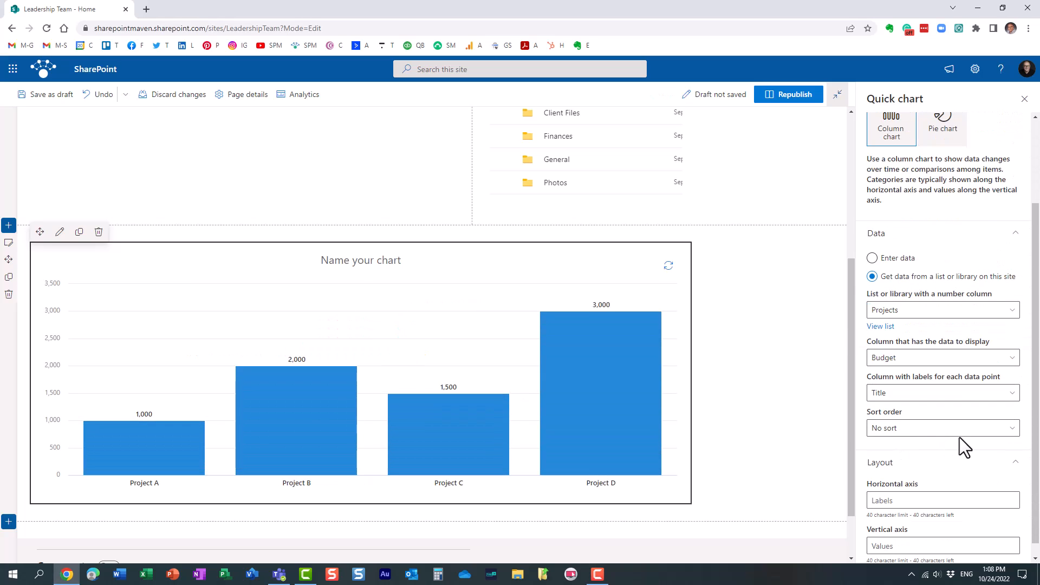
click(44, 94)
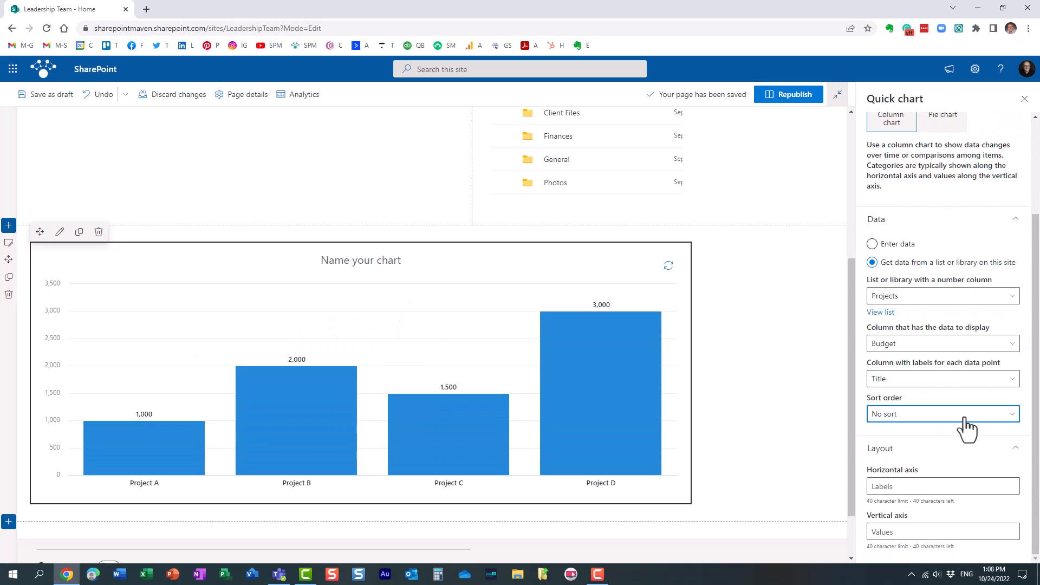
click(942, 414)
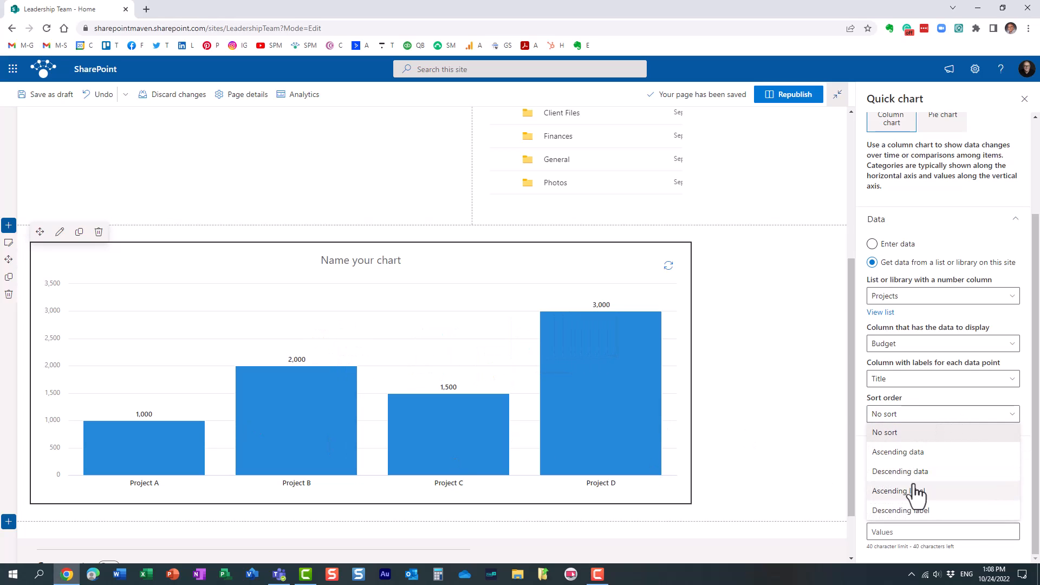
click(896, 491)
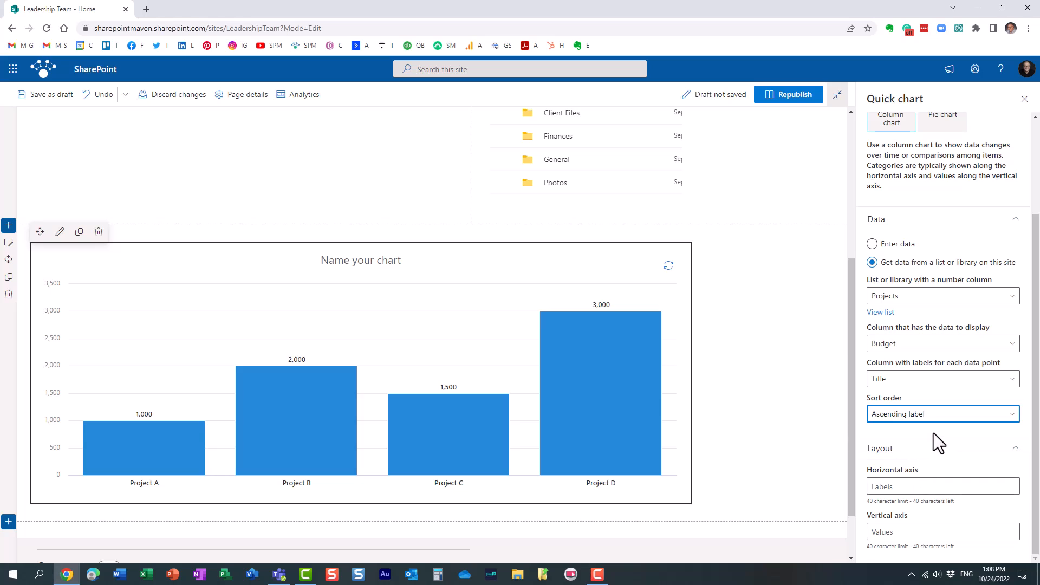
click(942, 413)
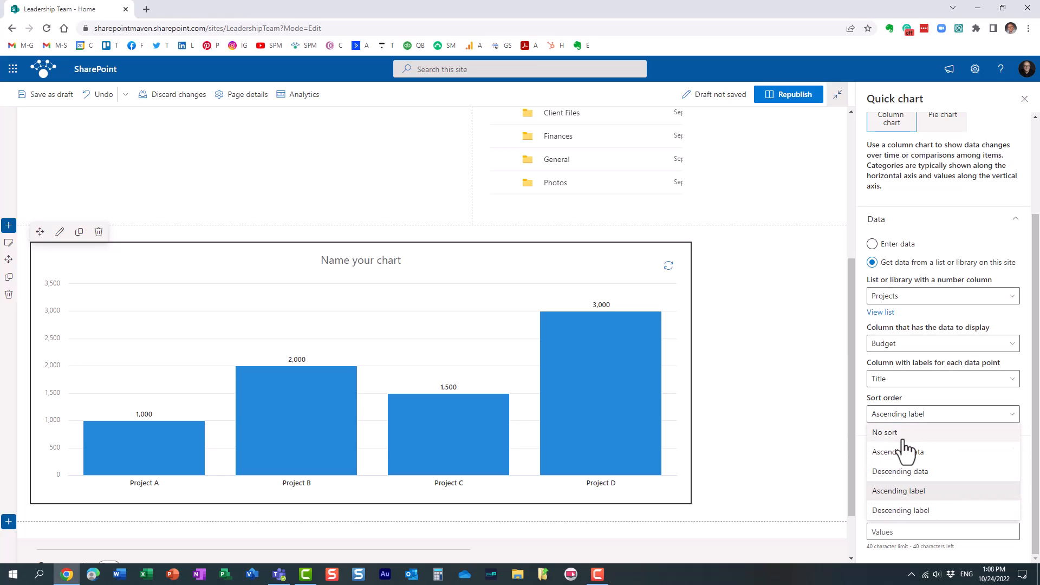
click(898, 452)
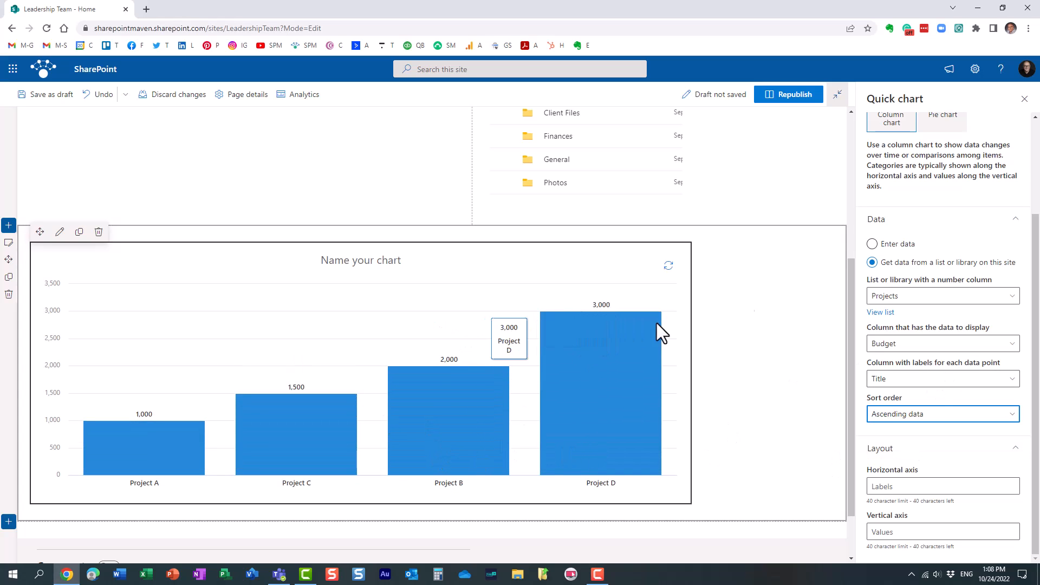
click(940, 414)
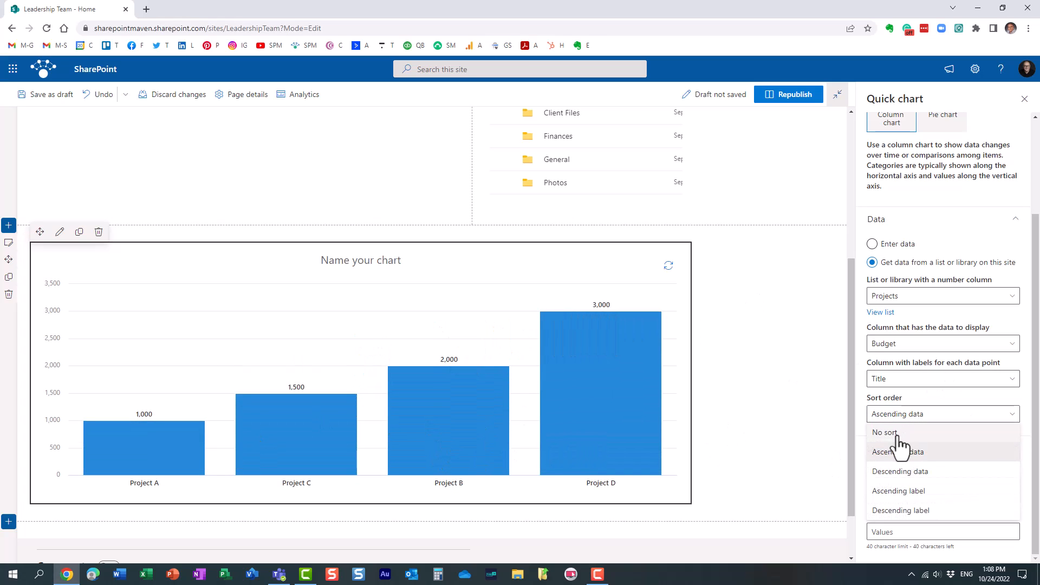
click(884, 431)
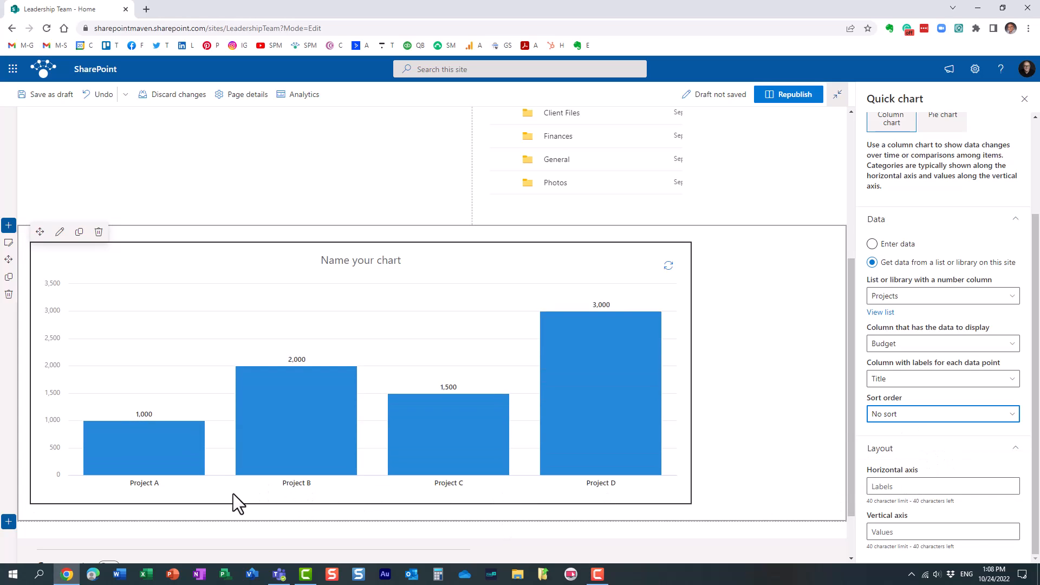
click(44, 94)
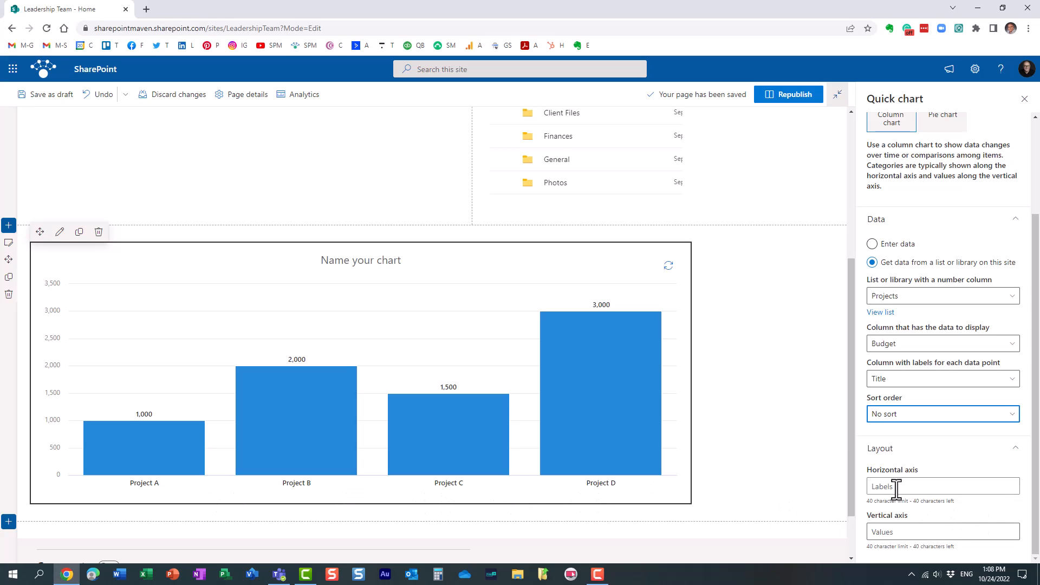
Step: Enter 'Project Name' as the horizontal axis title and 'Budget' as the vertical axis title
text(Project Name)
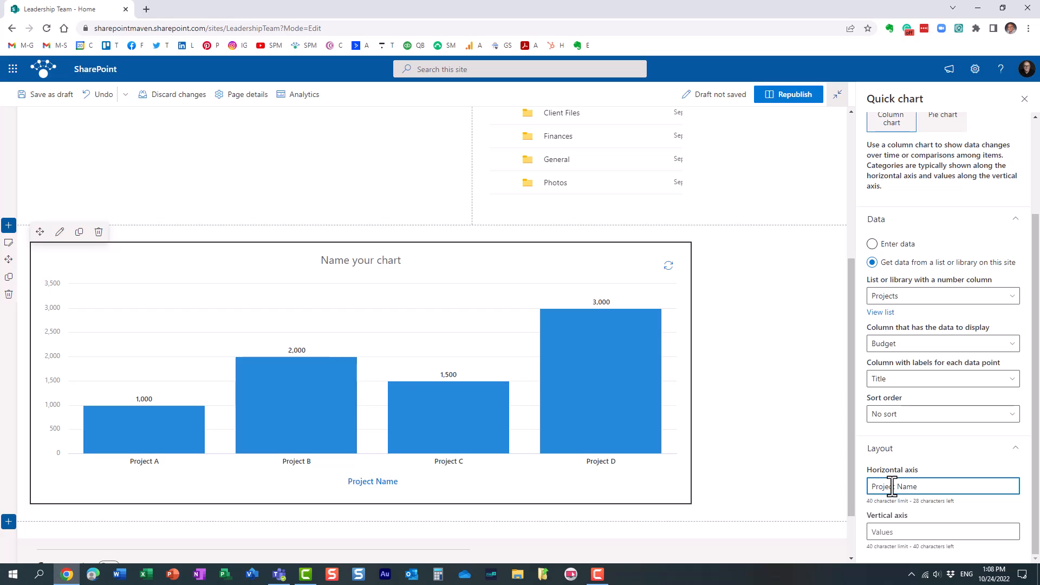
mouse_move(73, 408)
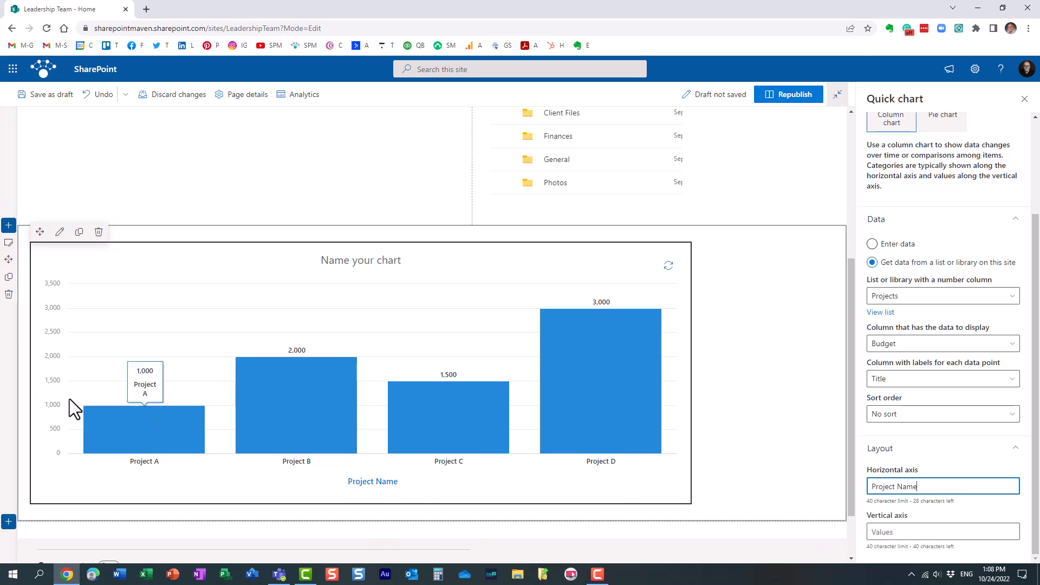
click(942, 532)
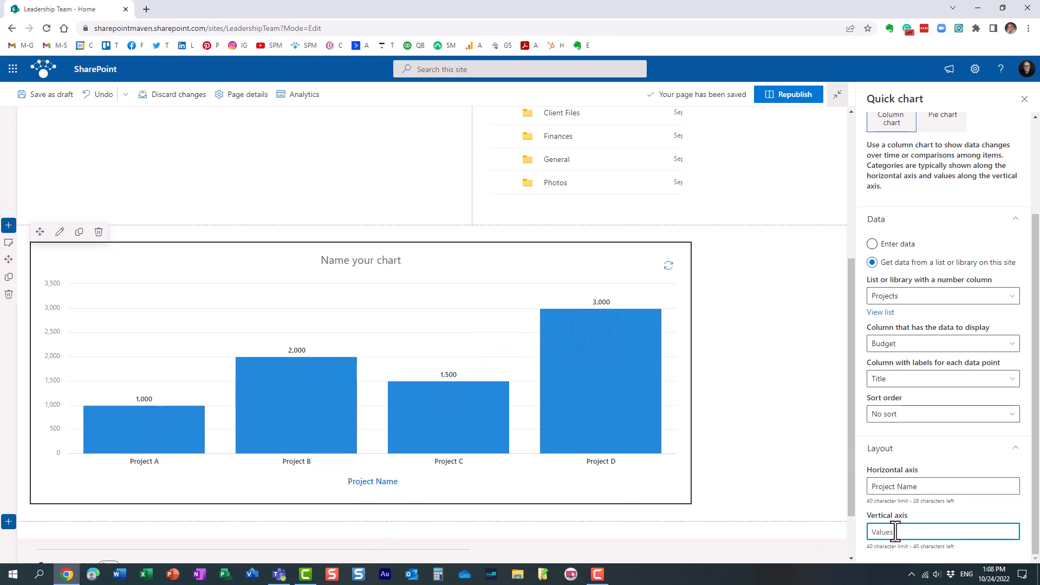
text(Budget)
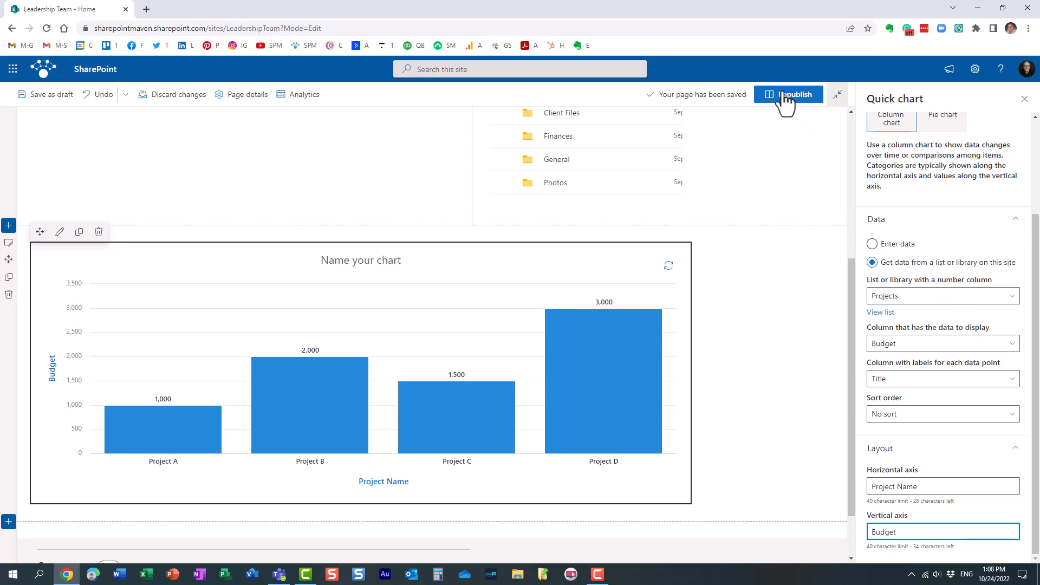
mouse_move(951, 276)
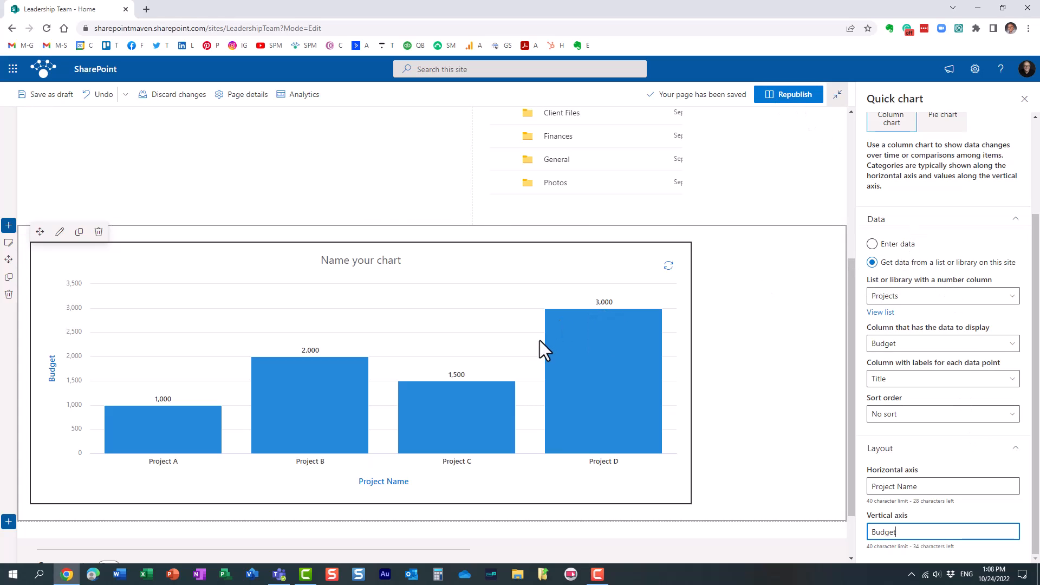
mouse_move(478, 364)
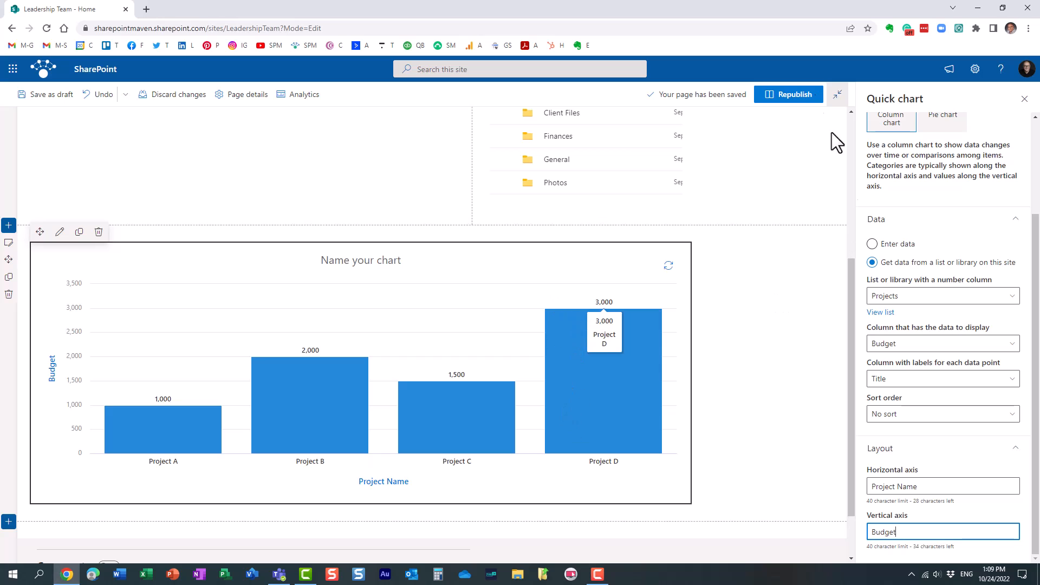
Step: Republish the Leadership Team home page to show the Projects budget chart live
click(788, 94)
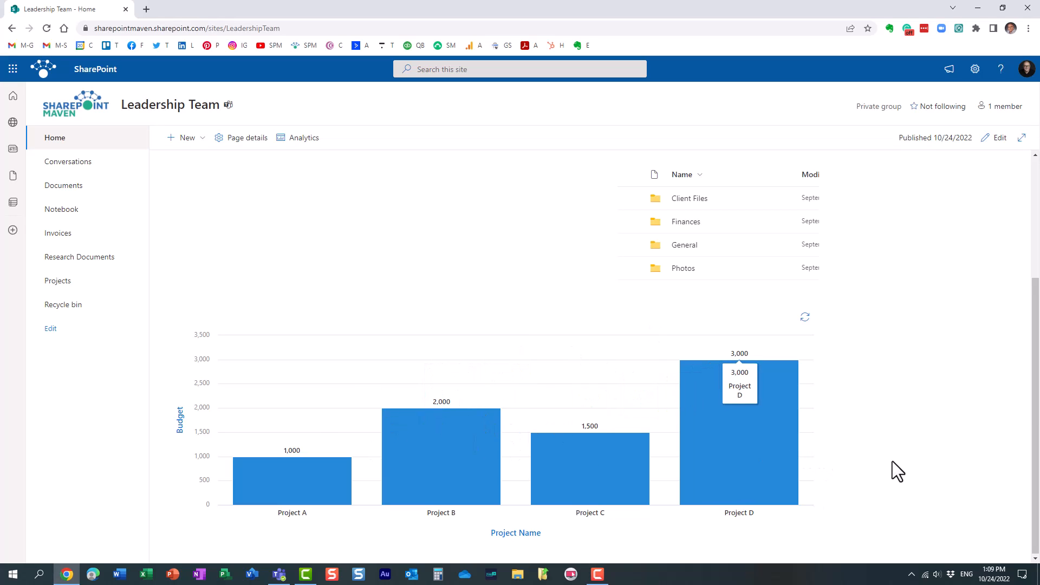
mouse_move(623, 435)
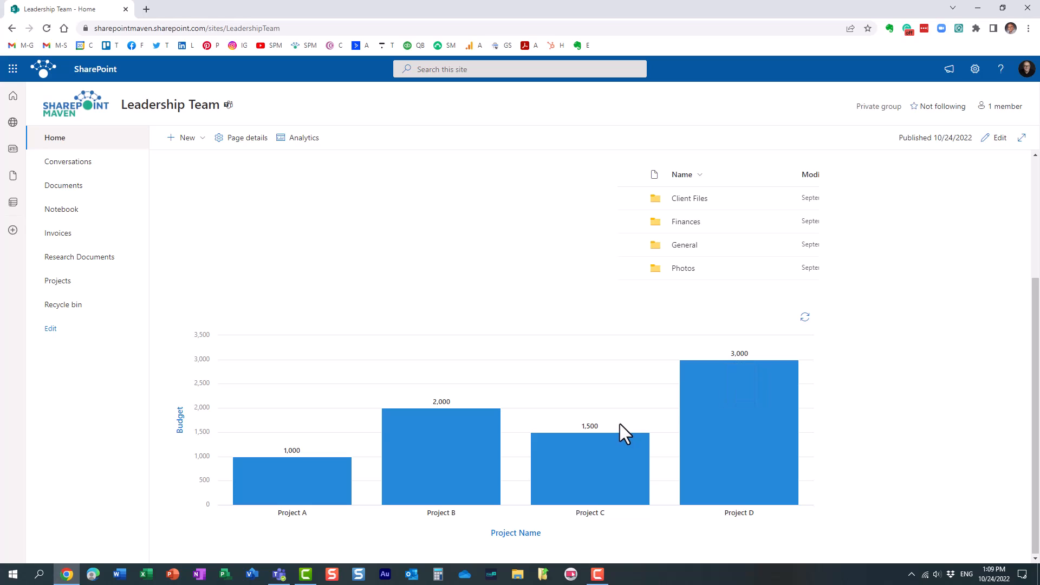
mouse_move(571, 390)
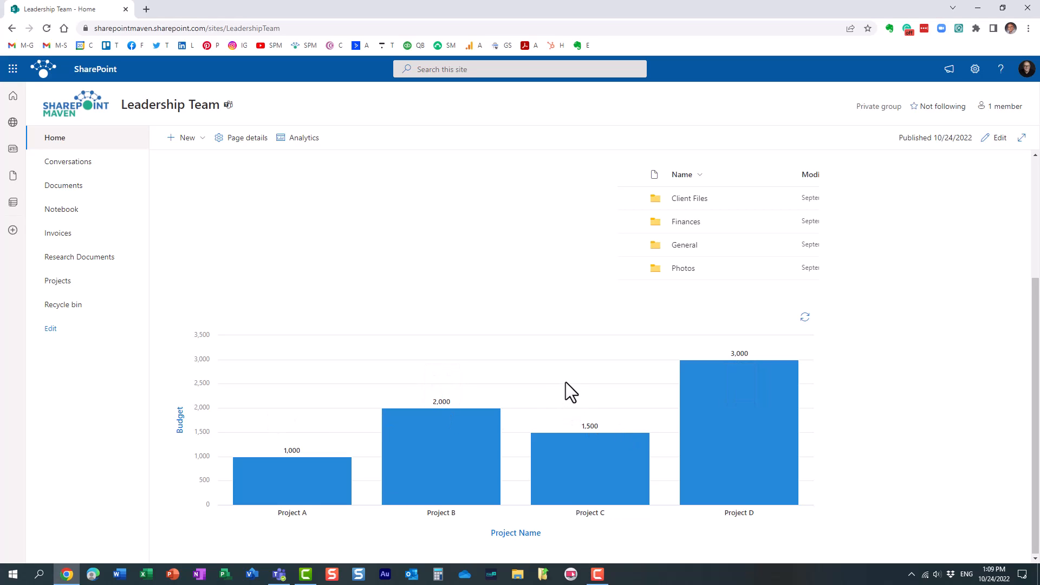
mouse_move(596, 324)
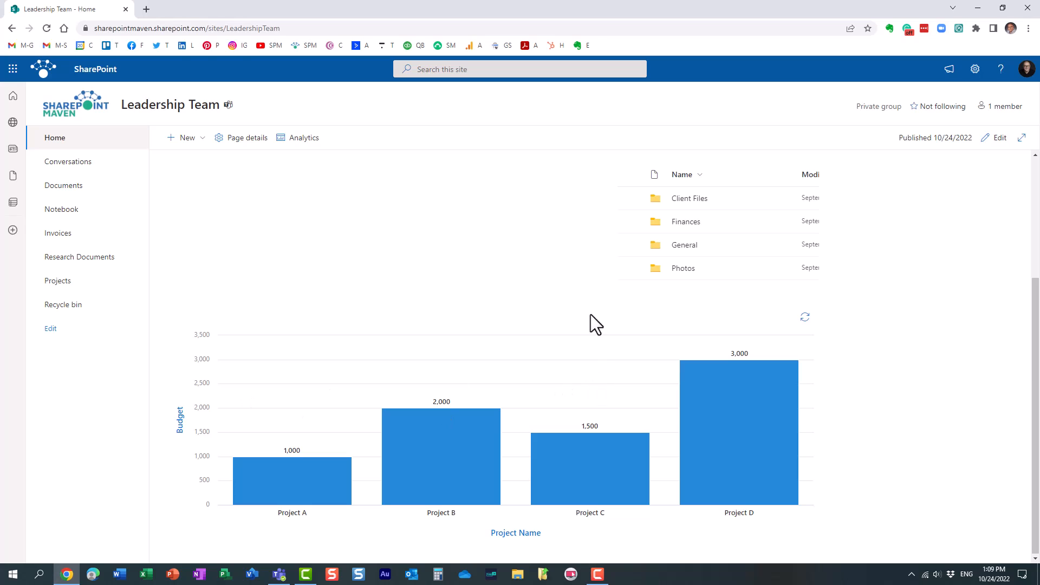
mouse_move(582, 337)
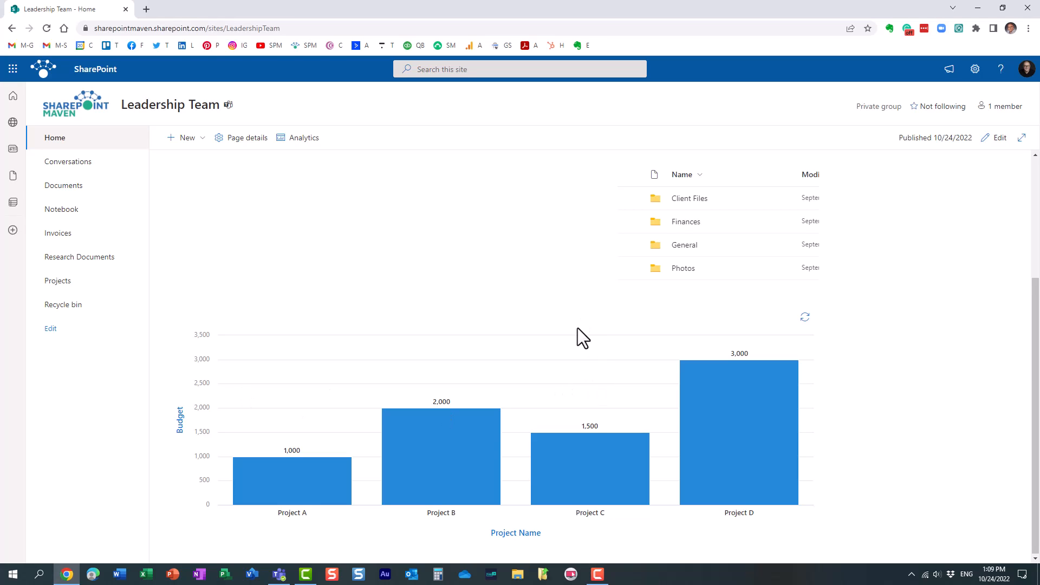
mouse_move(919, 314)
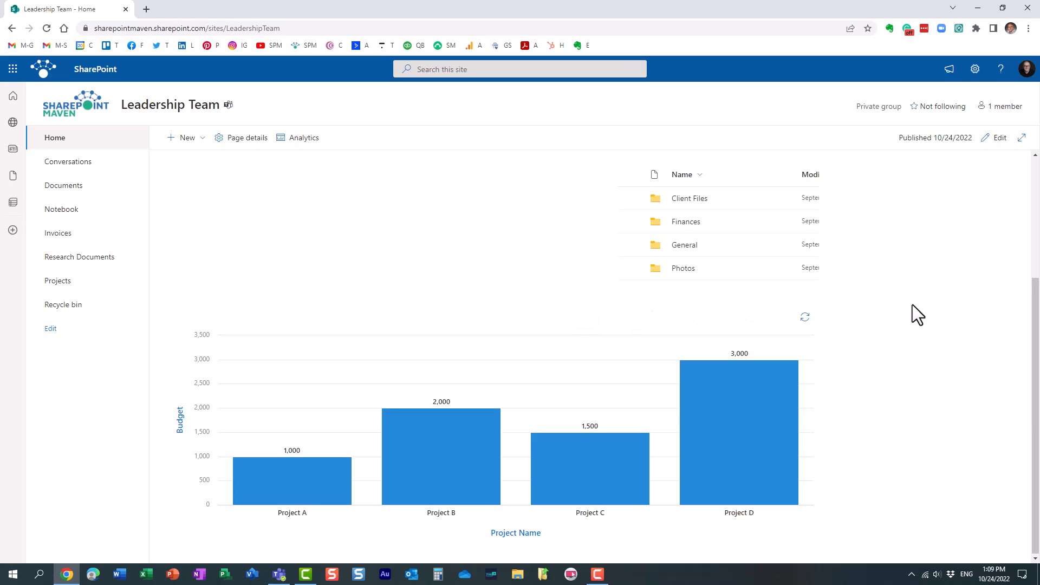
mouse_move(599, 149)
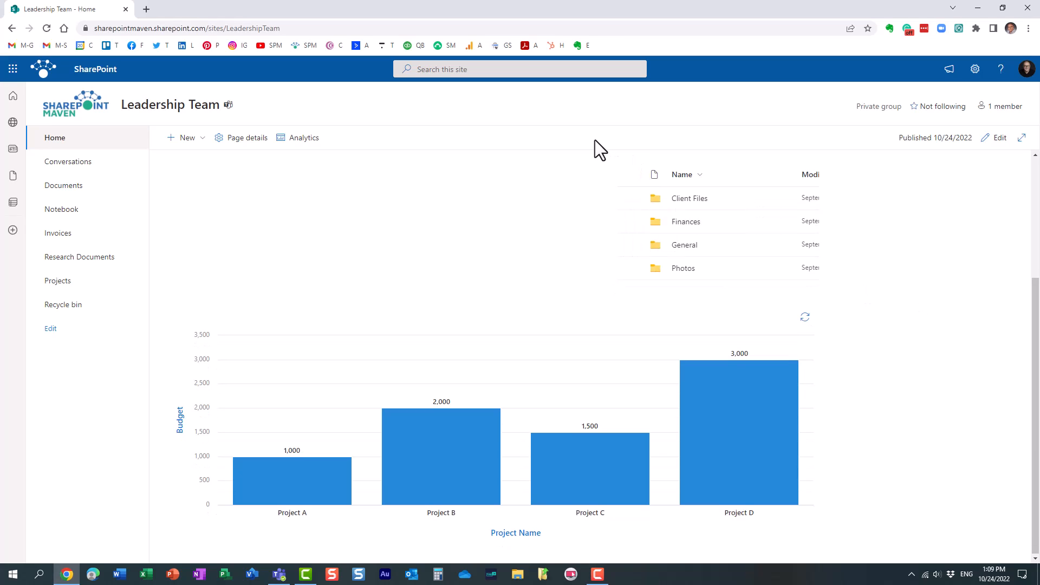